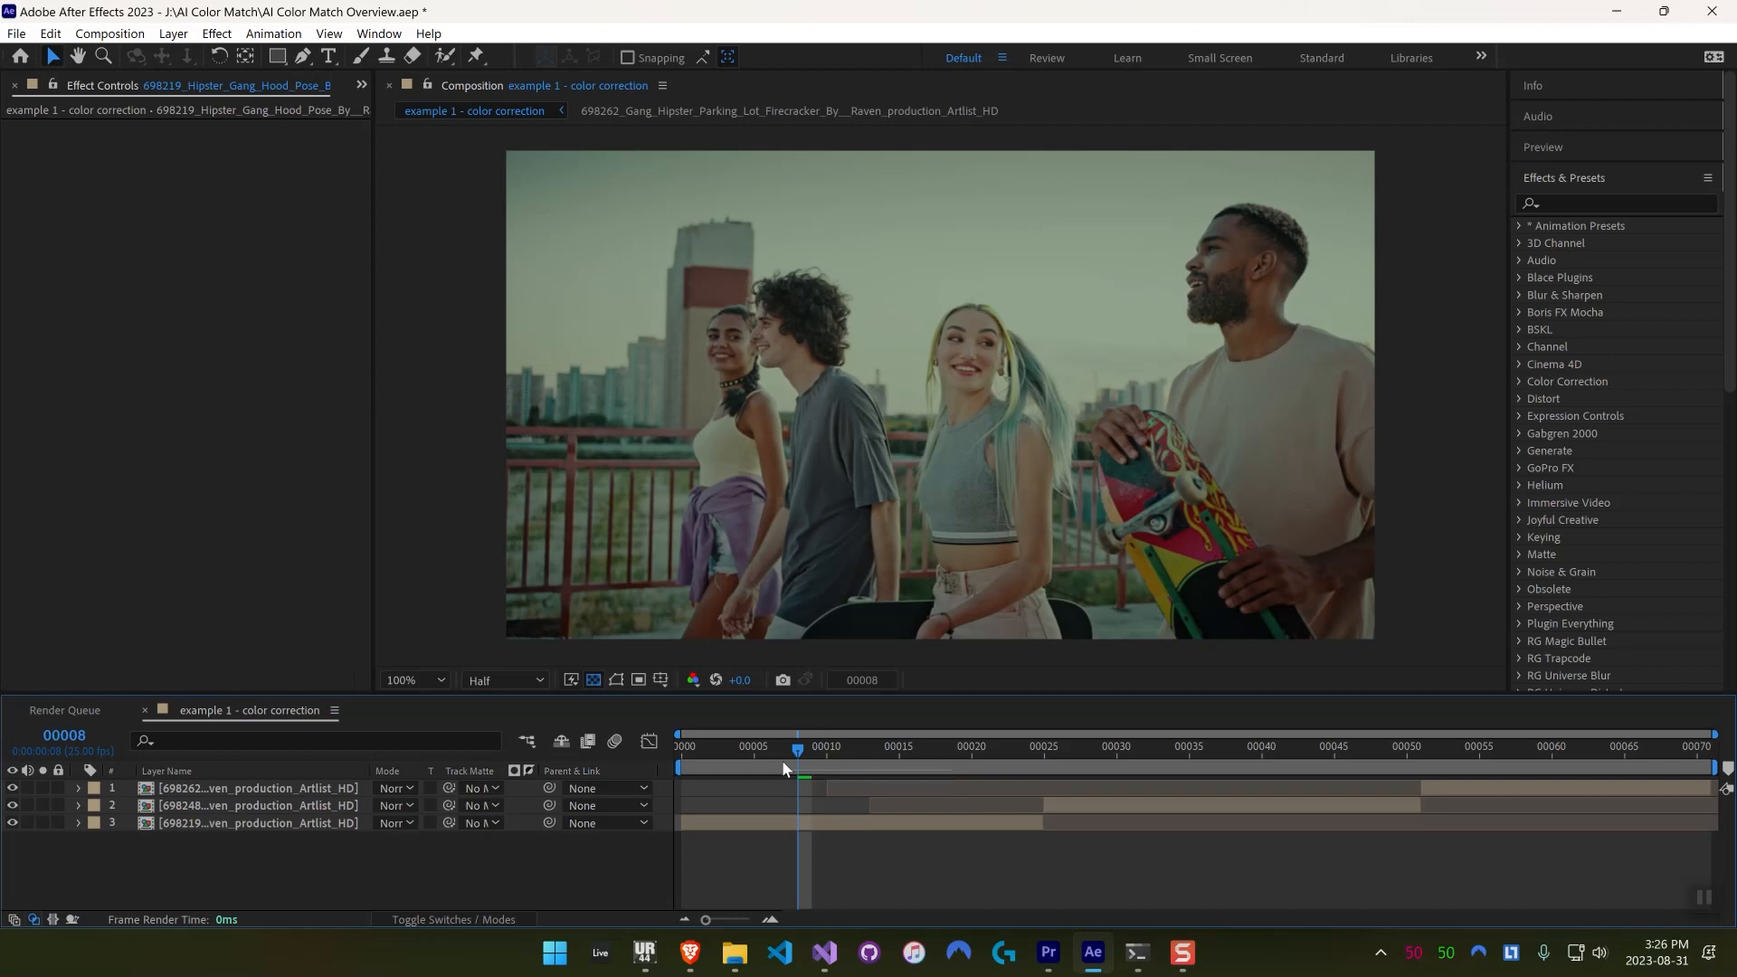
Step: Scrub through the rooftop, shopping-cart and skateboarder clips to find a reference moment
click(943, 747)
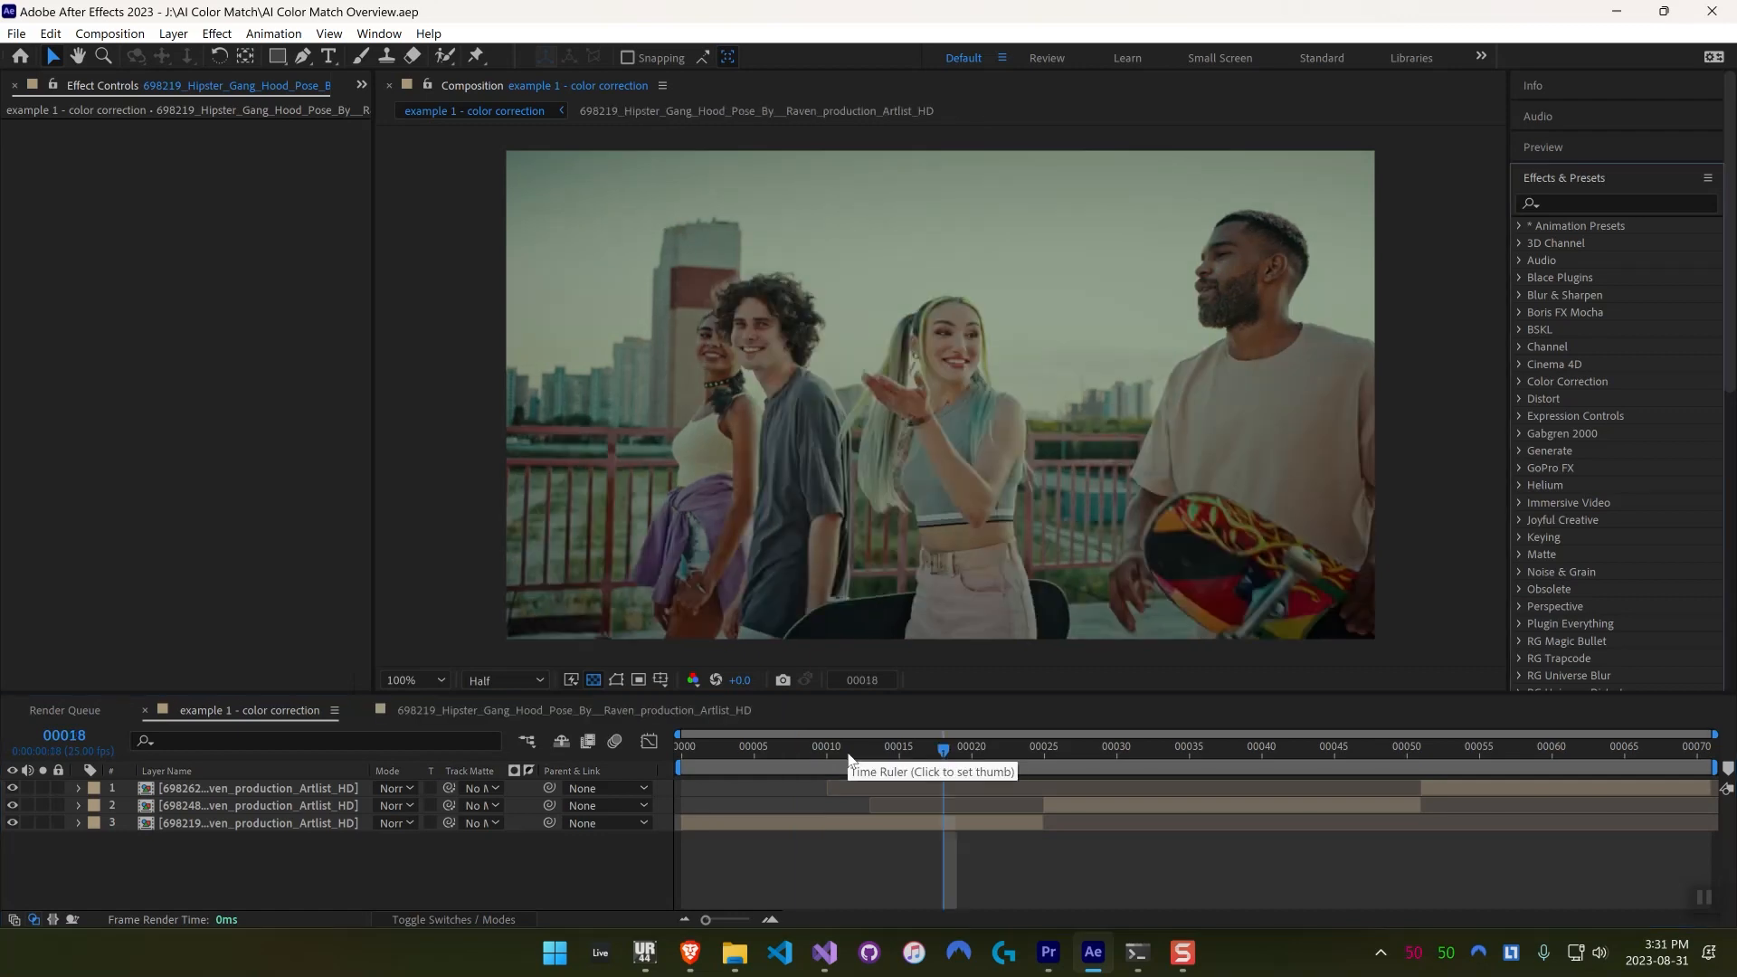
click(751, 747)
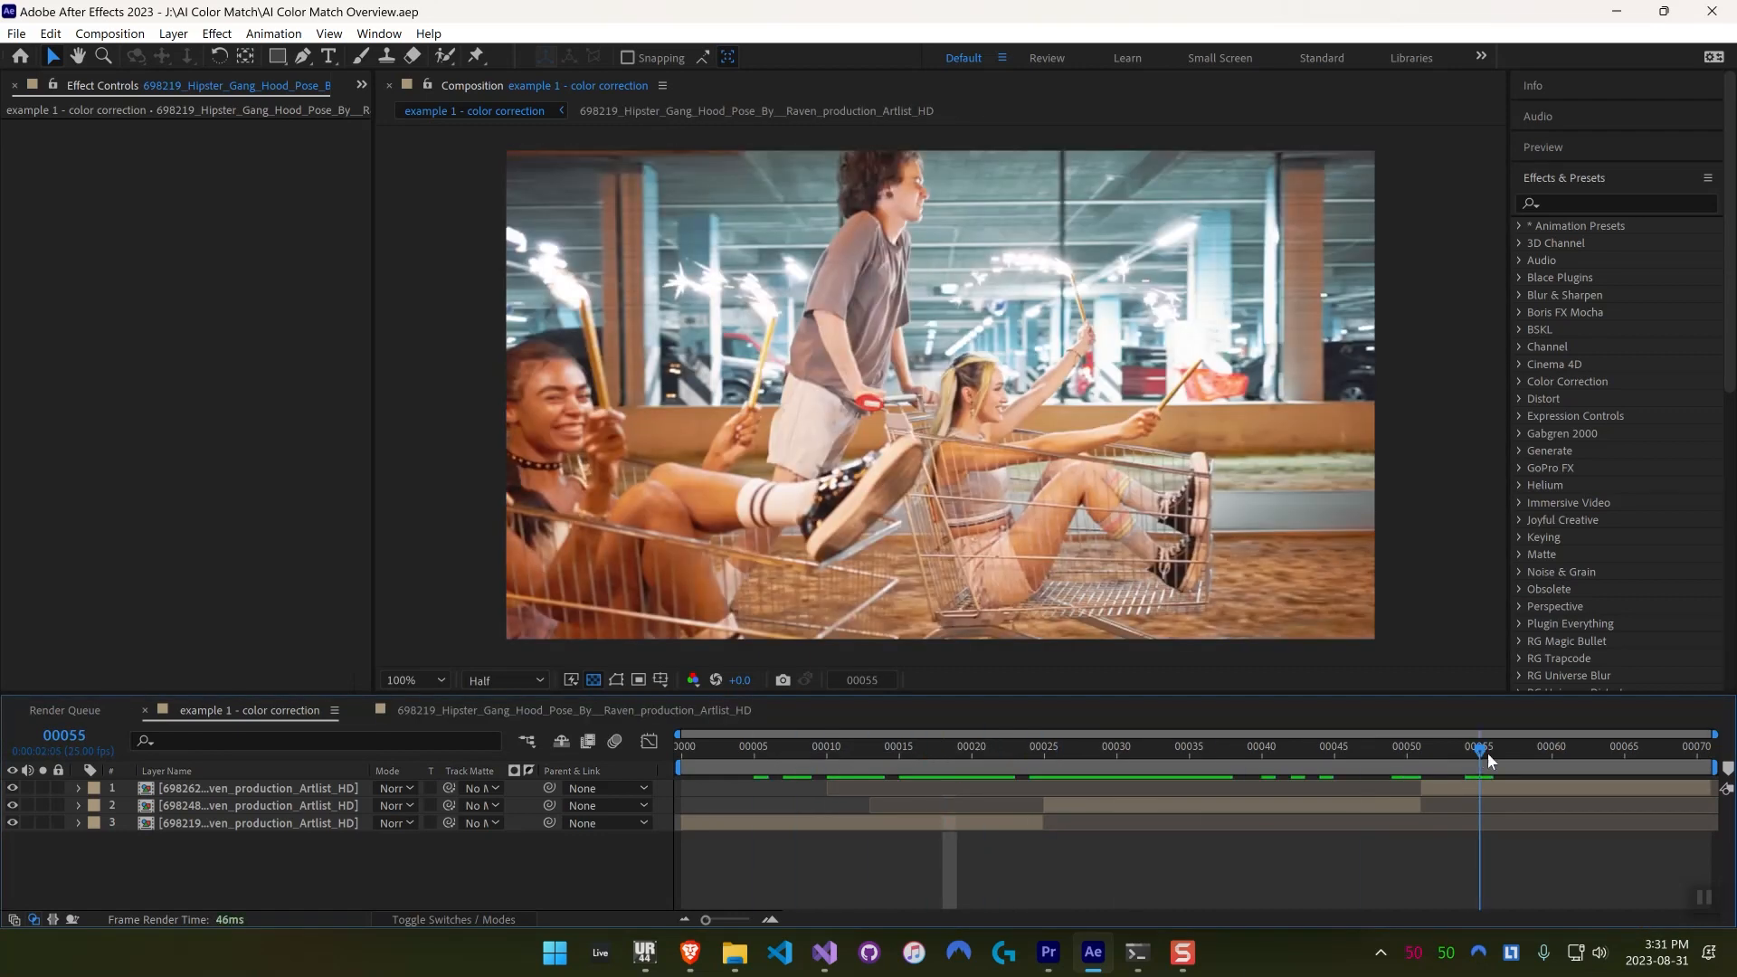
click(1071, 752)
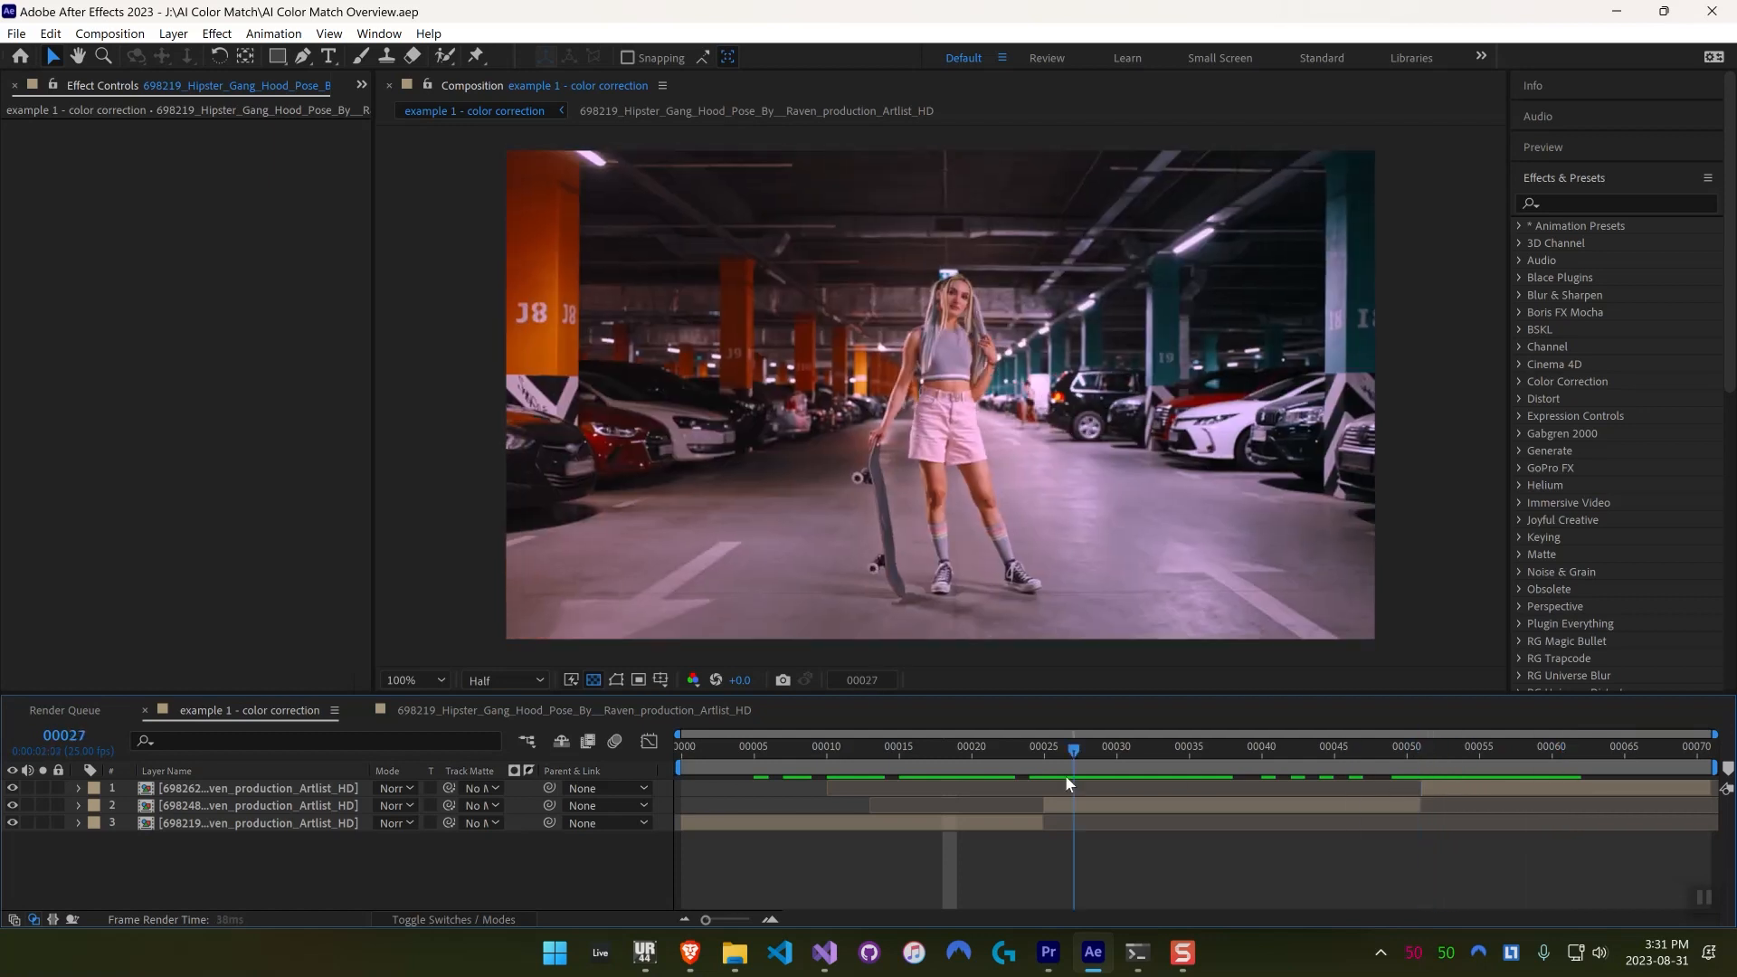
drag(1071, 751, 1146, 751)
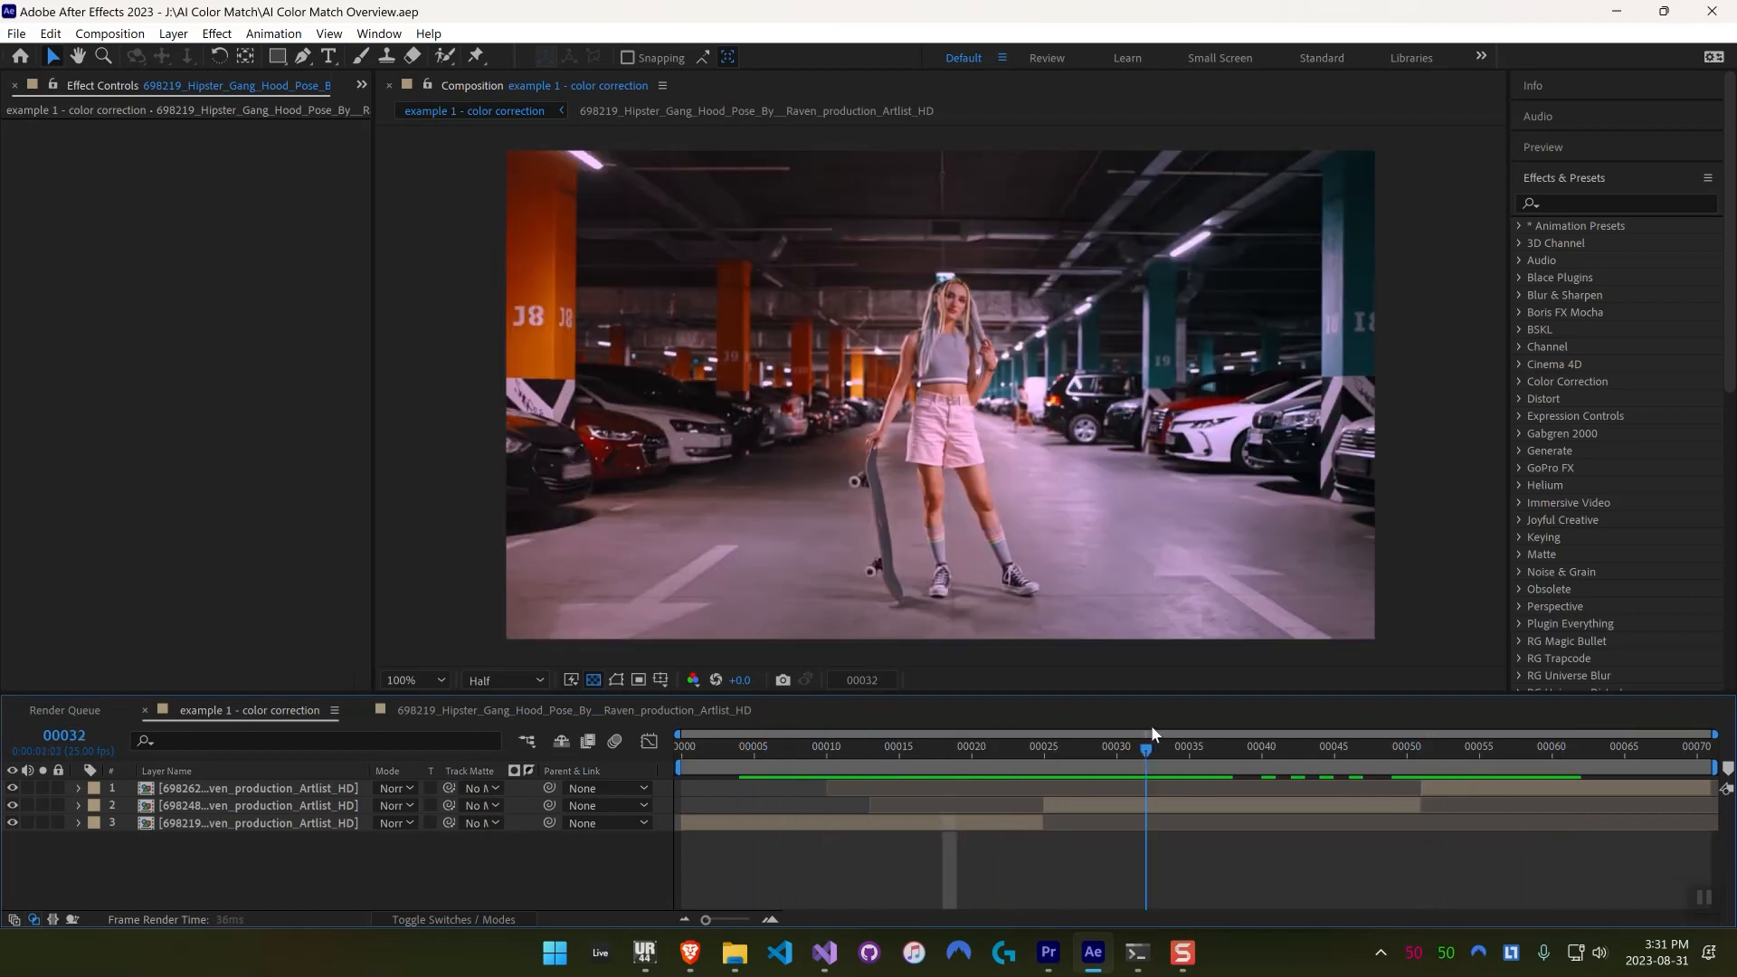
drag(1146, 745, 1482, 745)
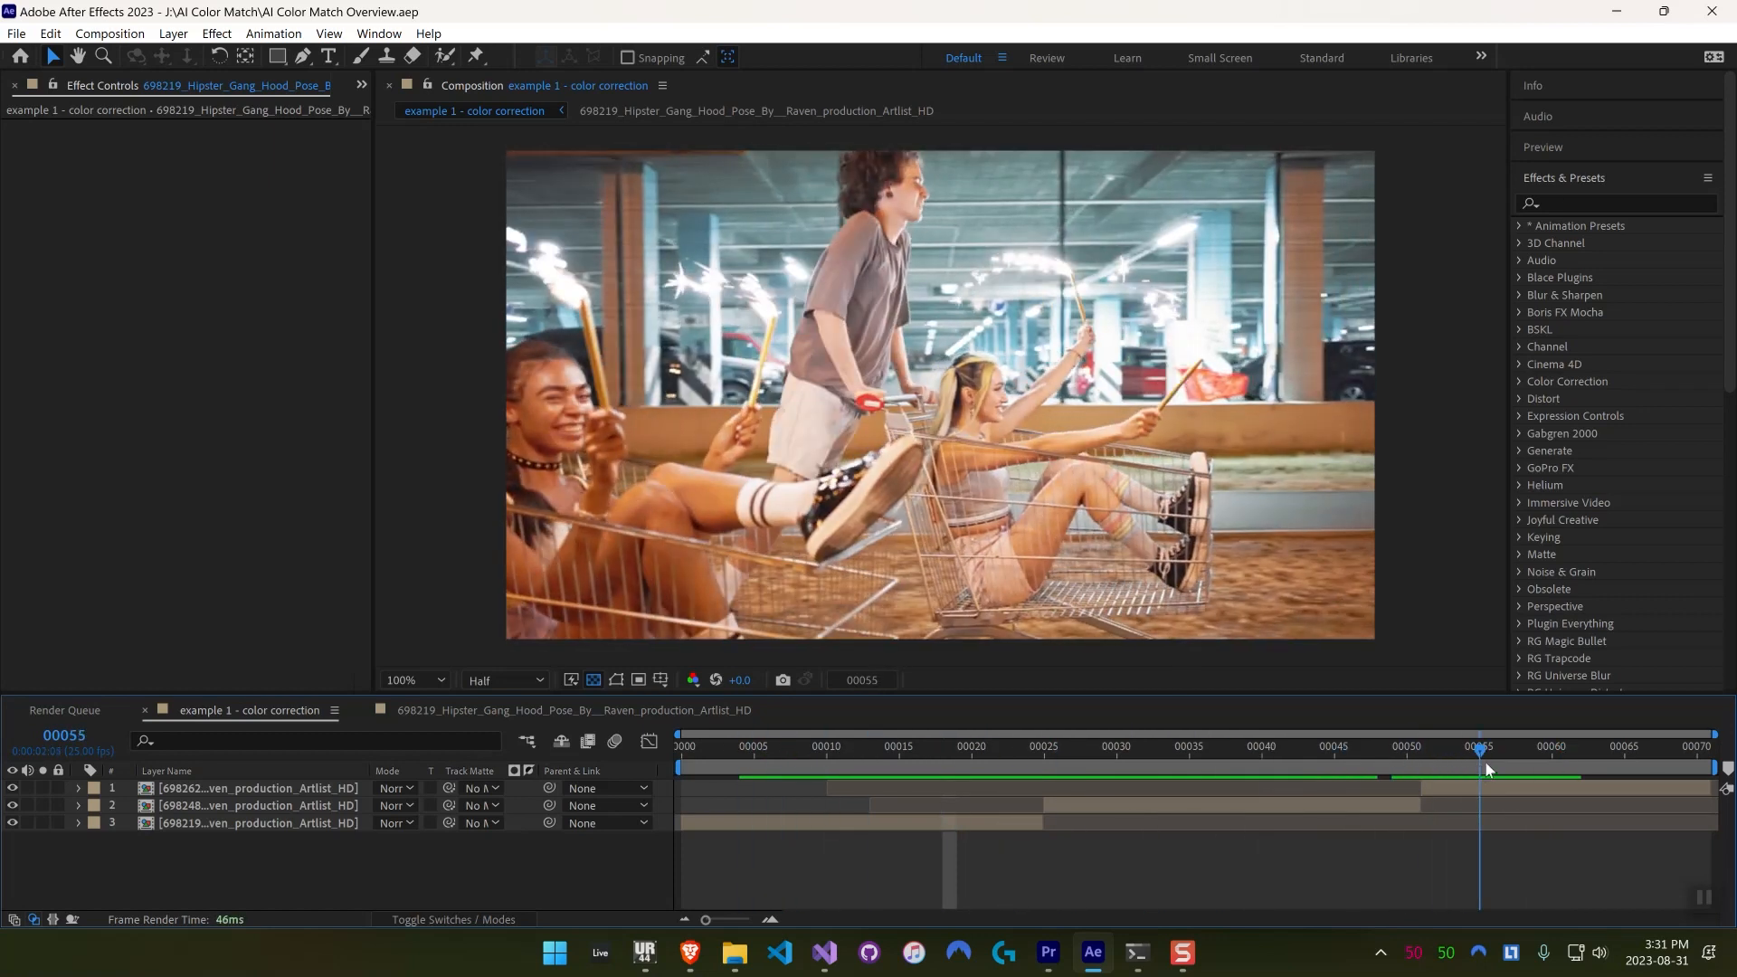
click(751, 753)
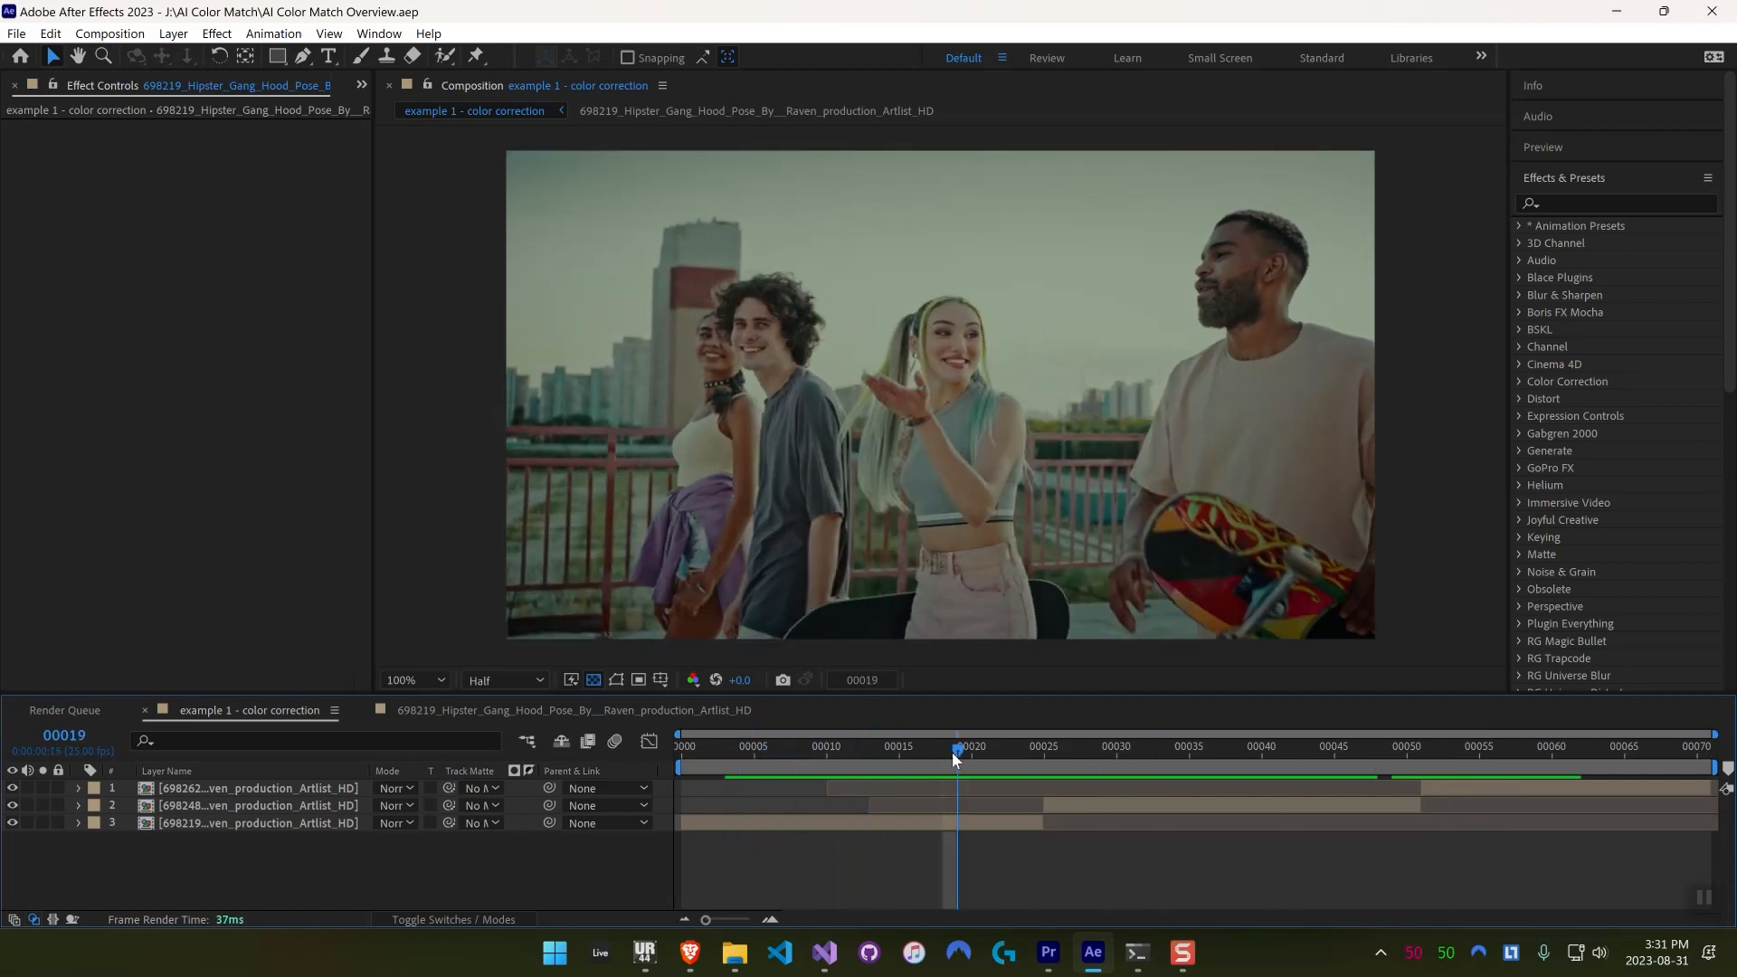
drag(957, 761, 926, 761)
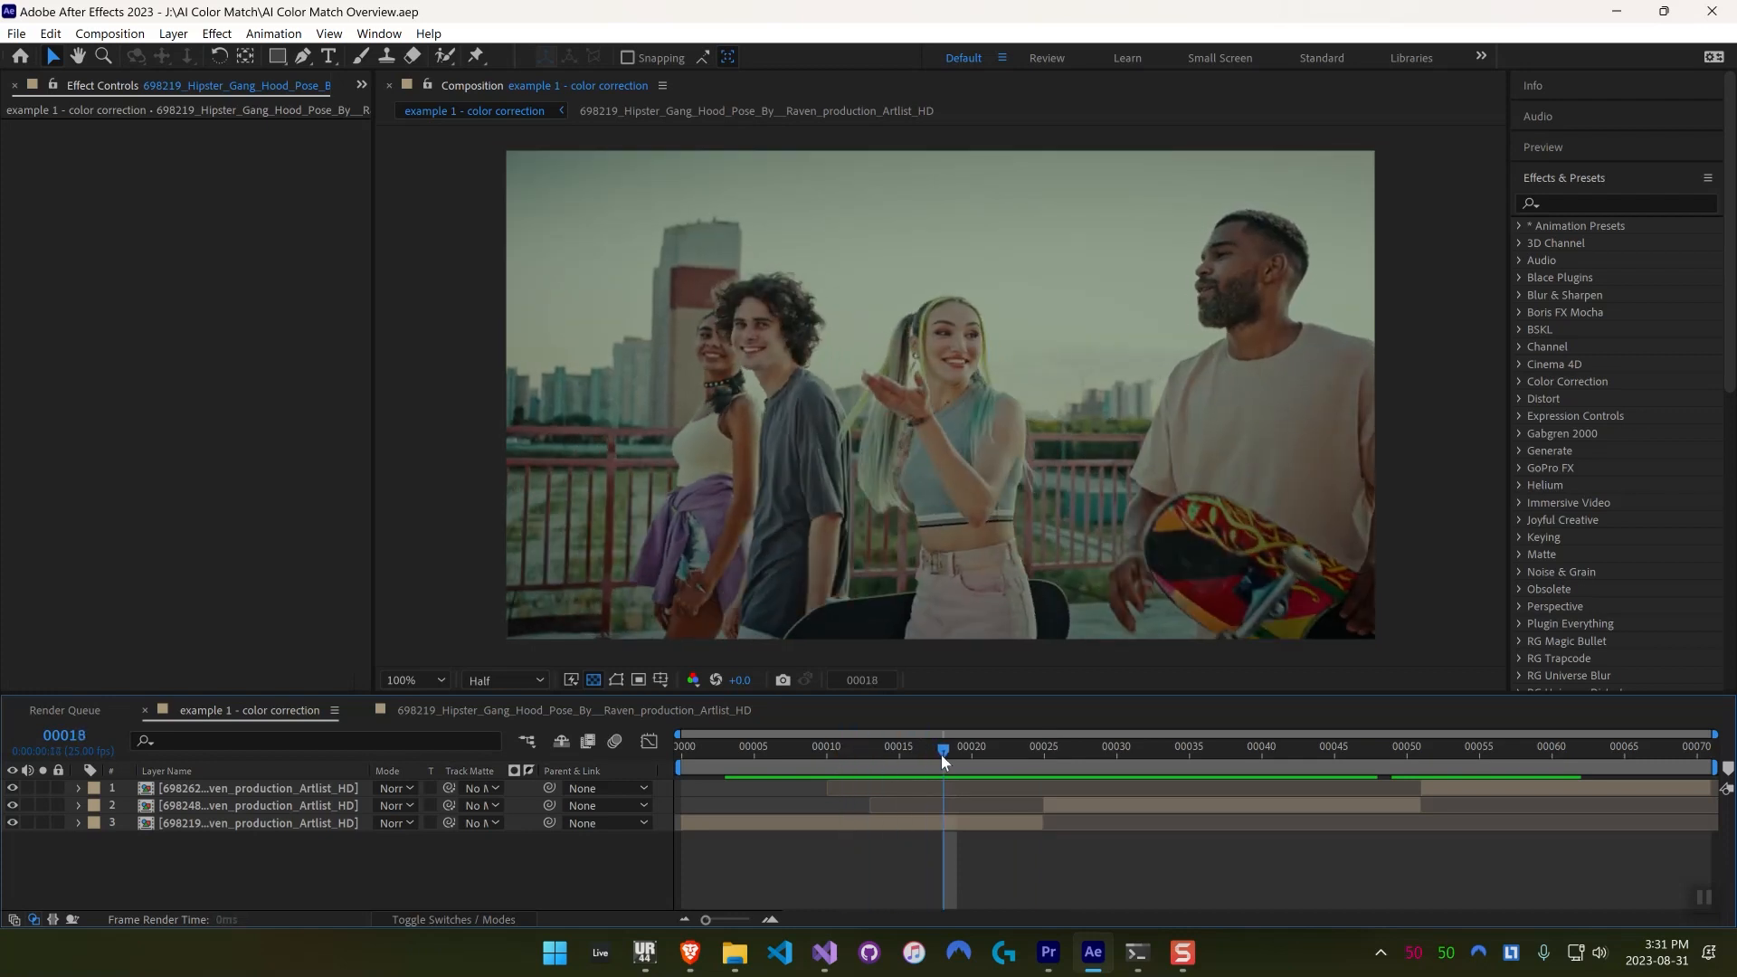
drag(942, 751, 1377, 750)
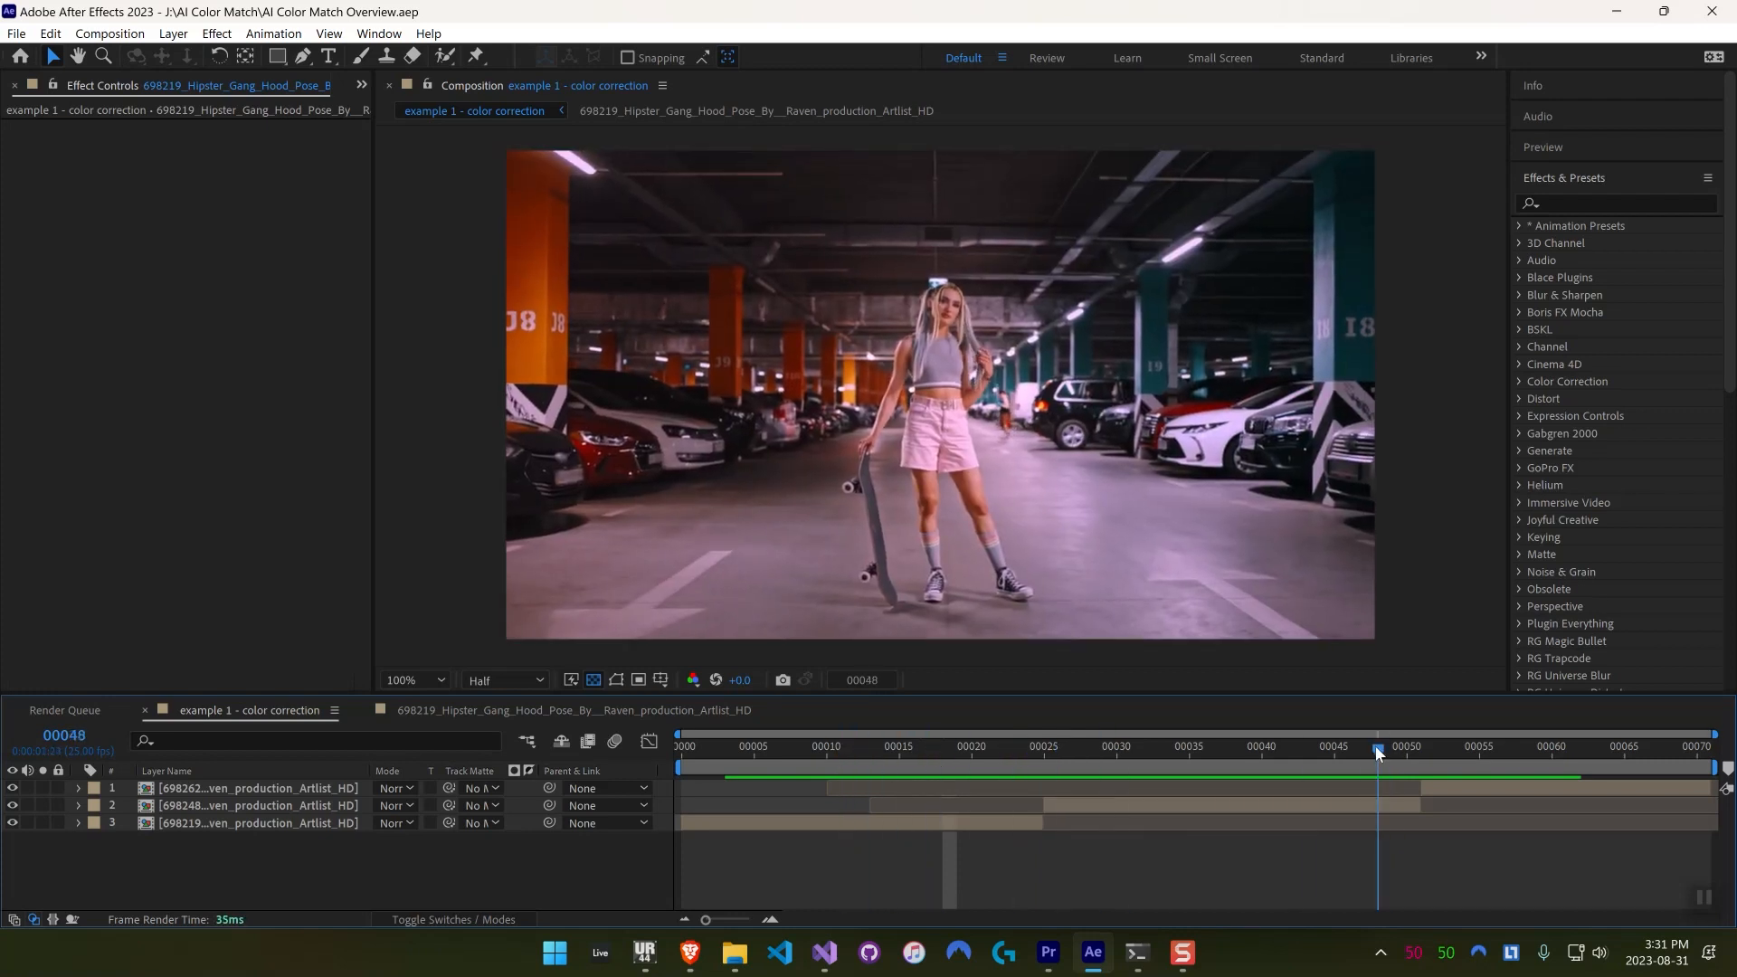
click(942, 750)
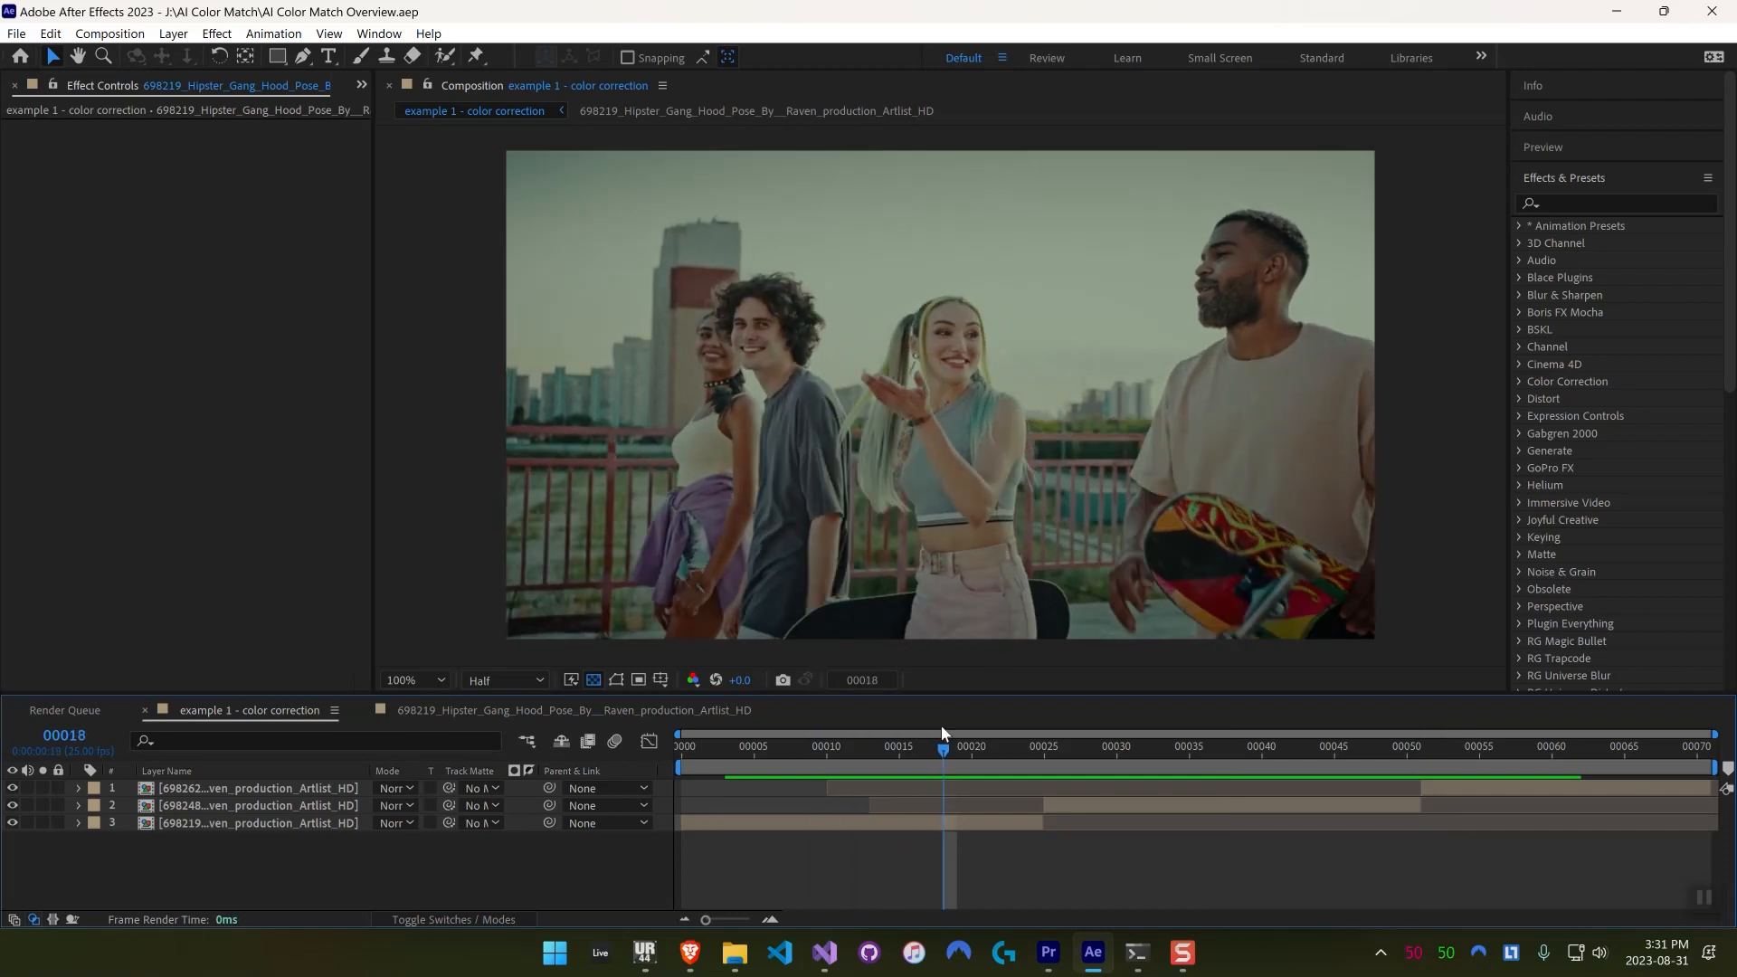
drag(942, 753, 1145, 753)
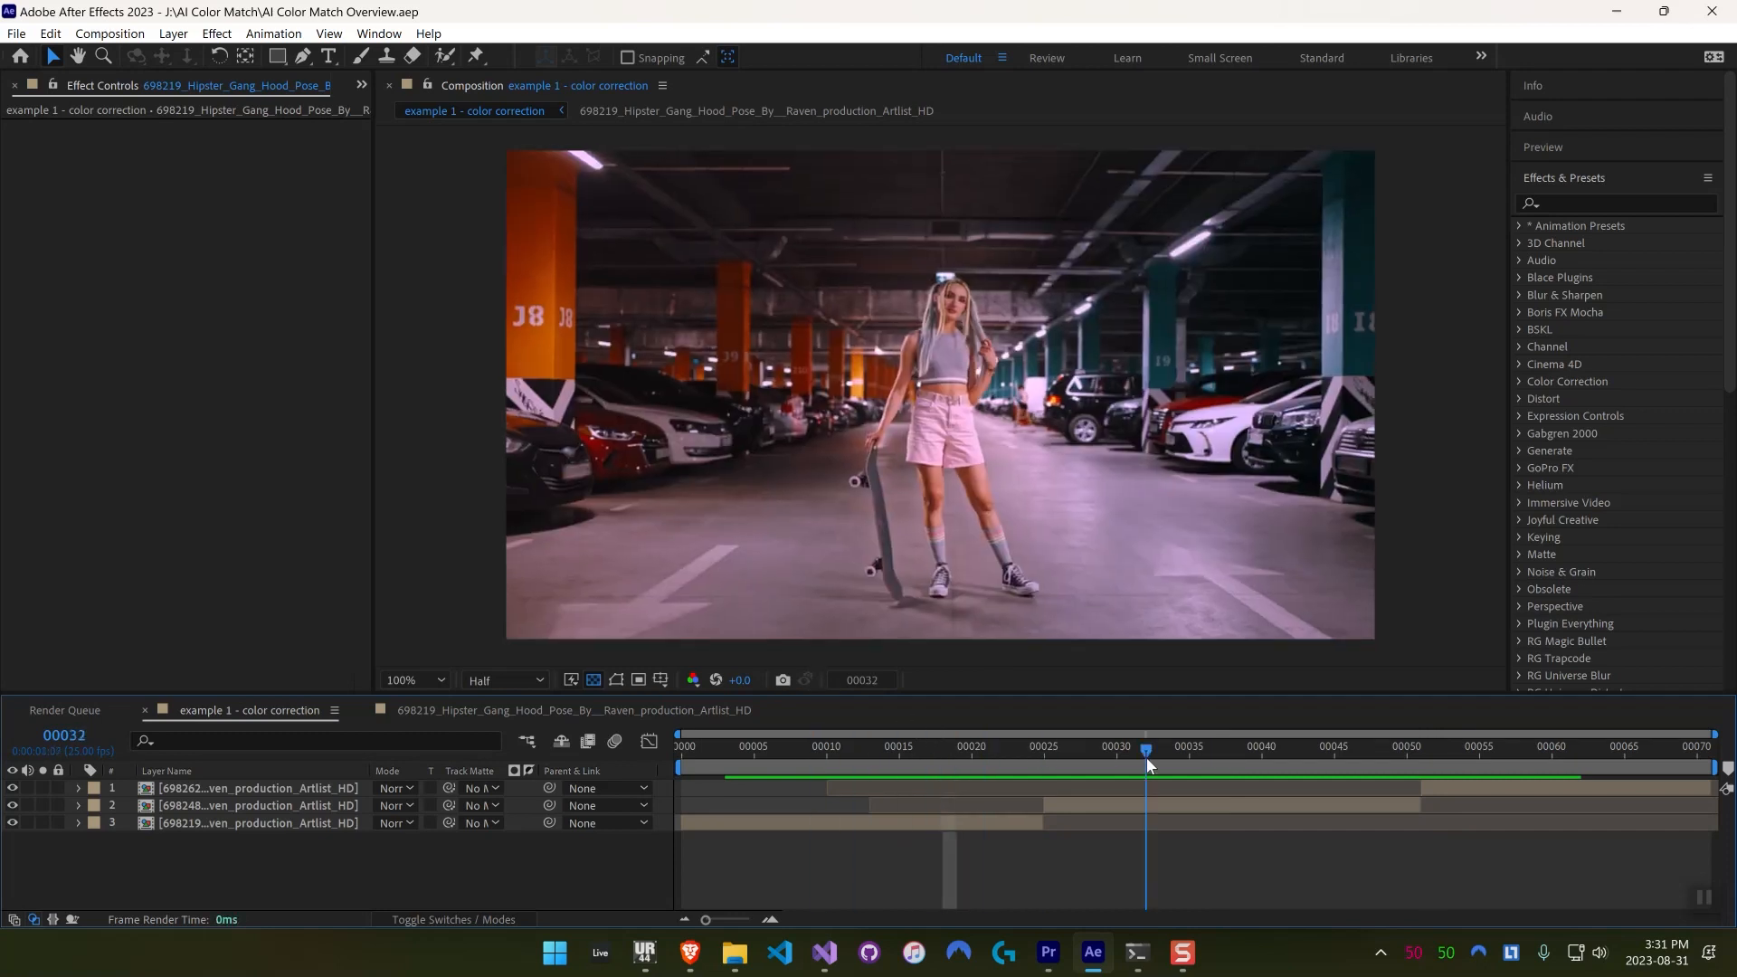
drag(1145, 745, 1377, 746)
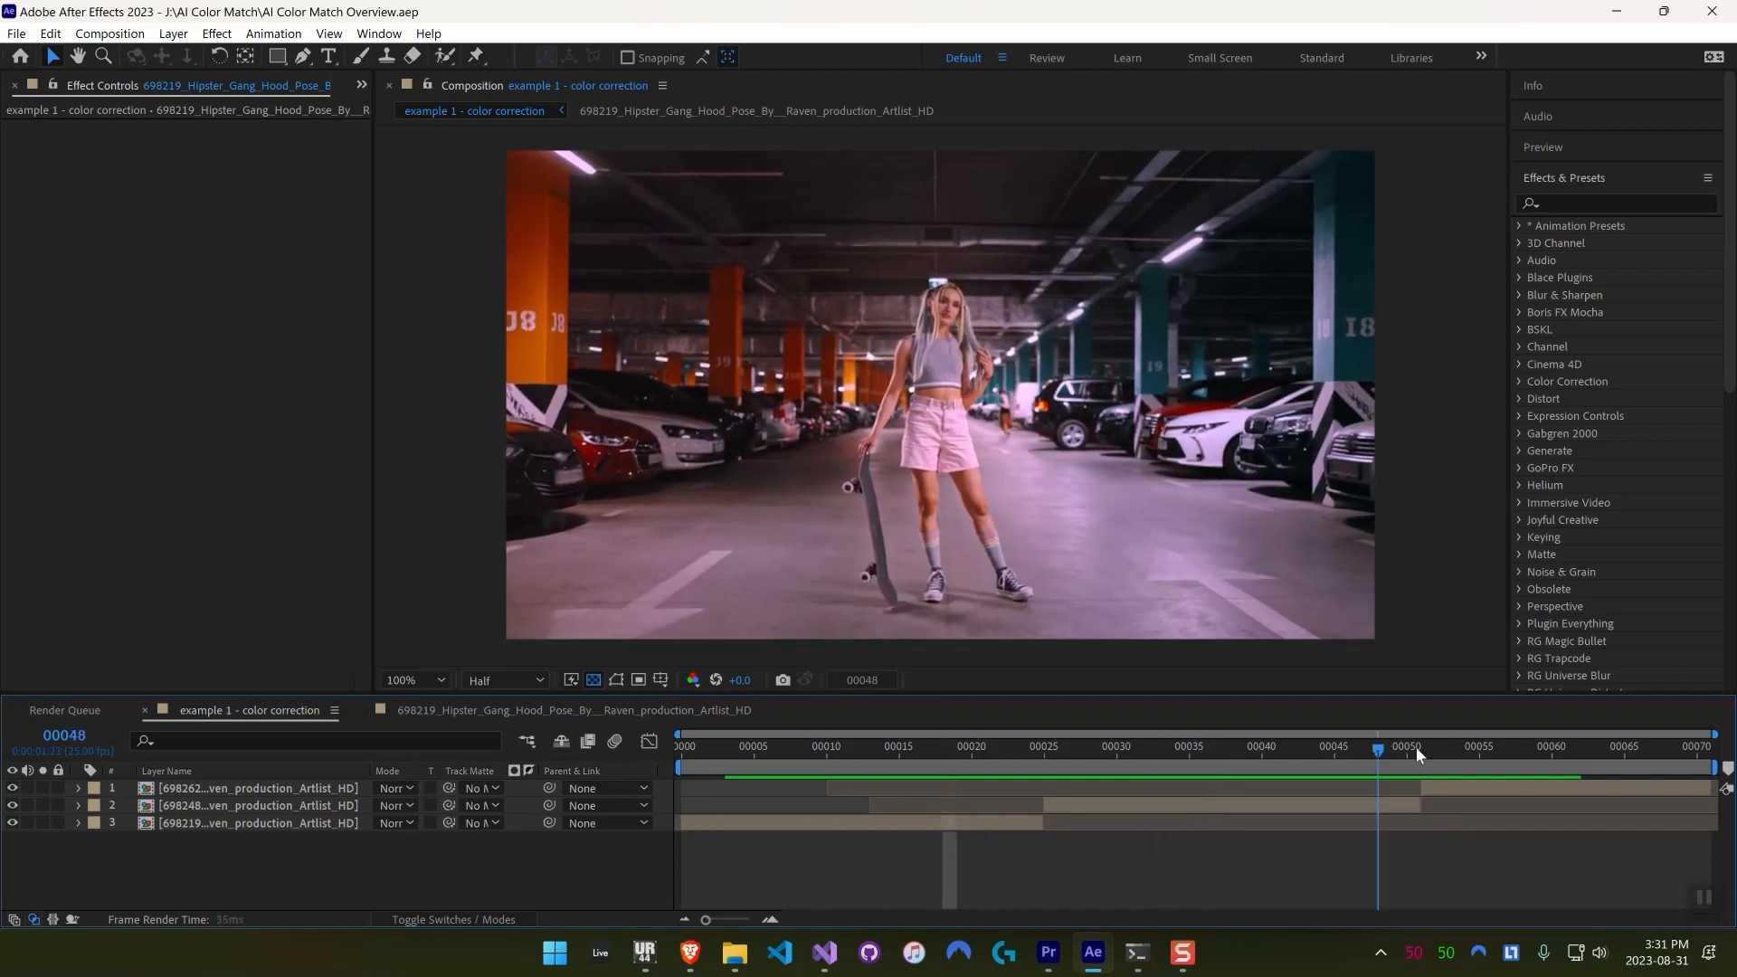
click(1493, 749)
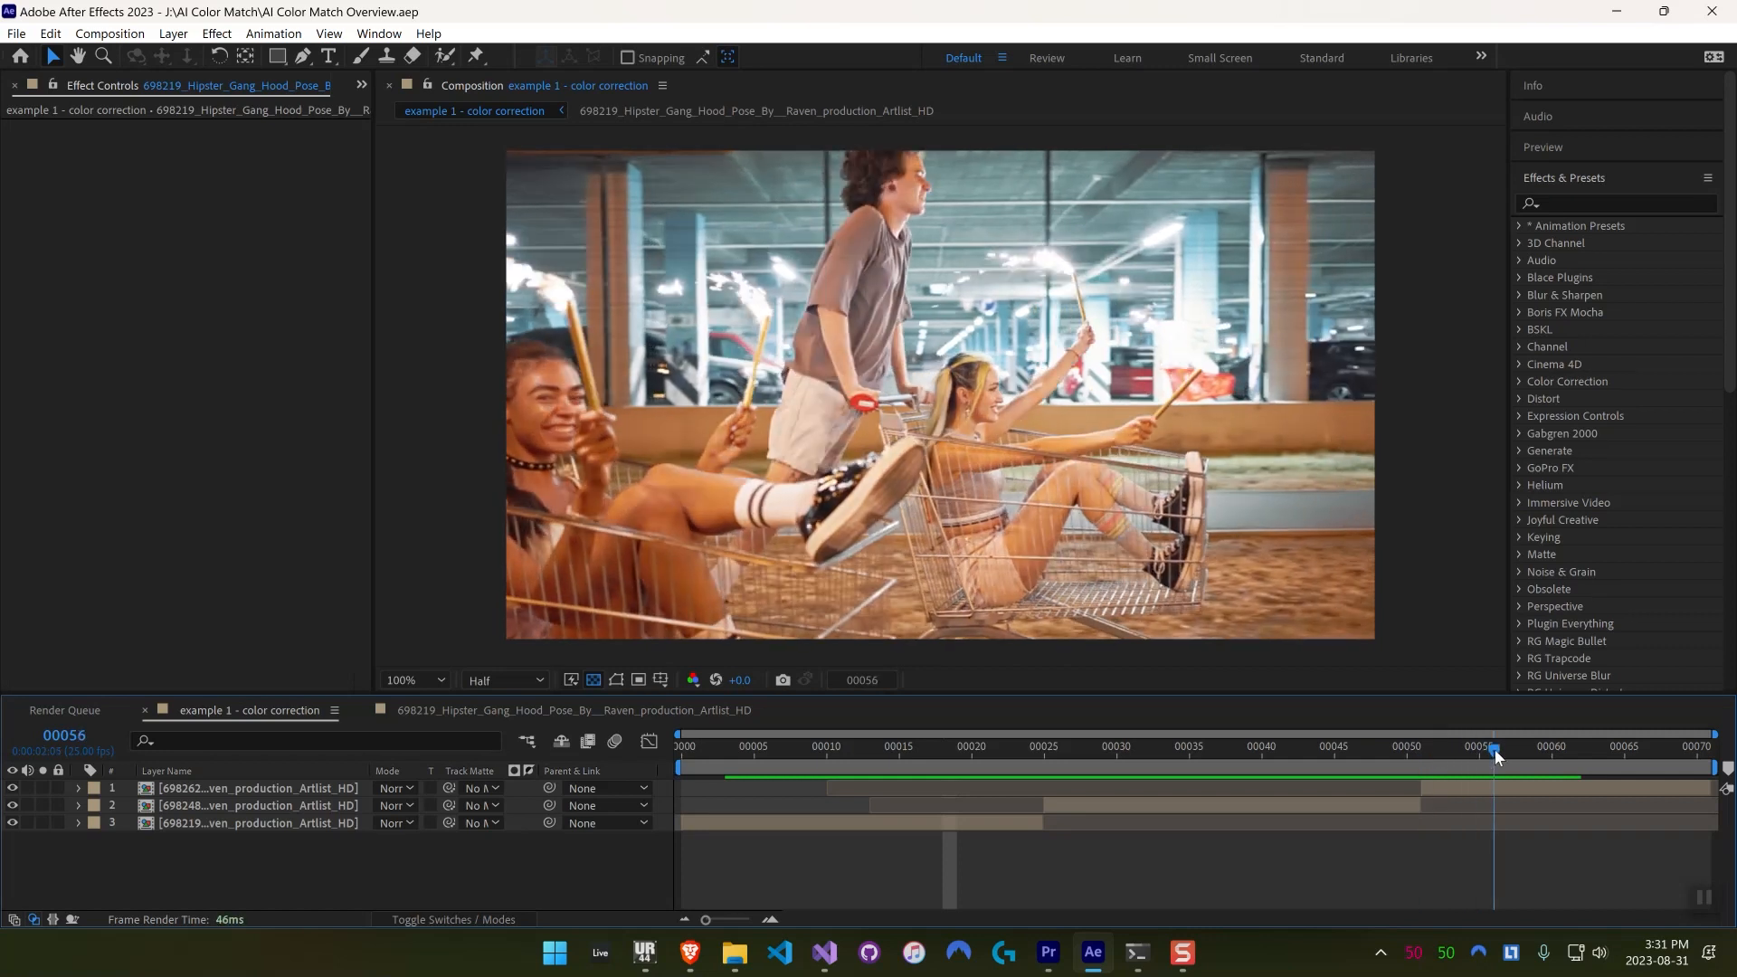
Step: Freeze the style layer on an early frame of the rooftop group clip
click(884, 750)
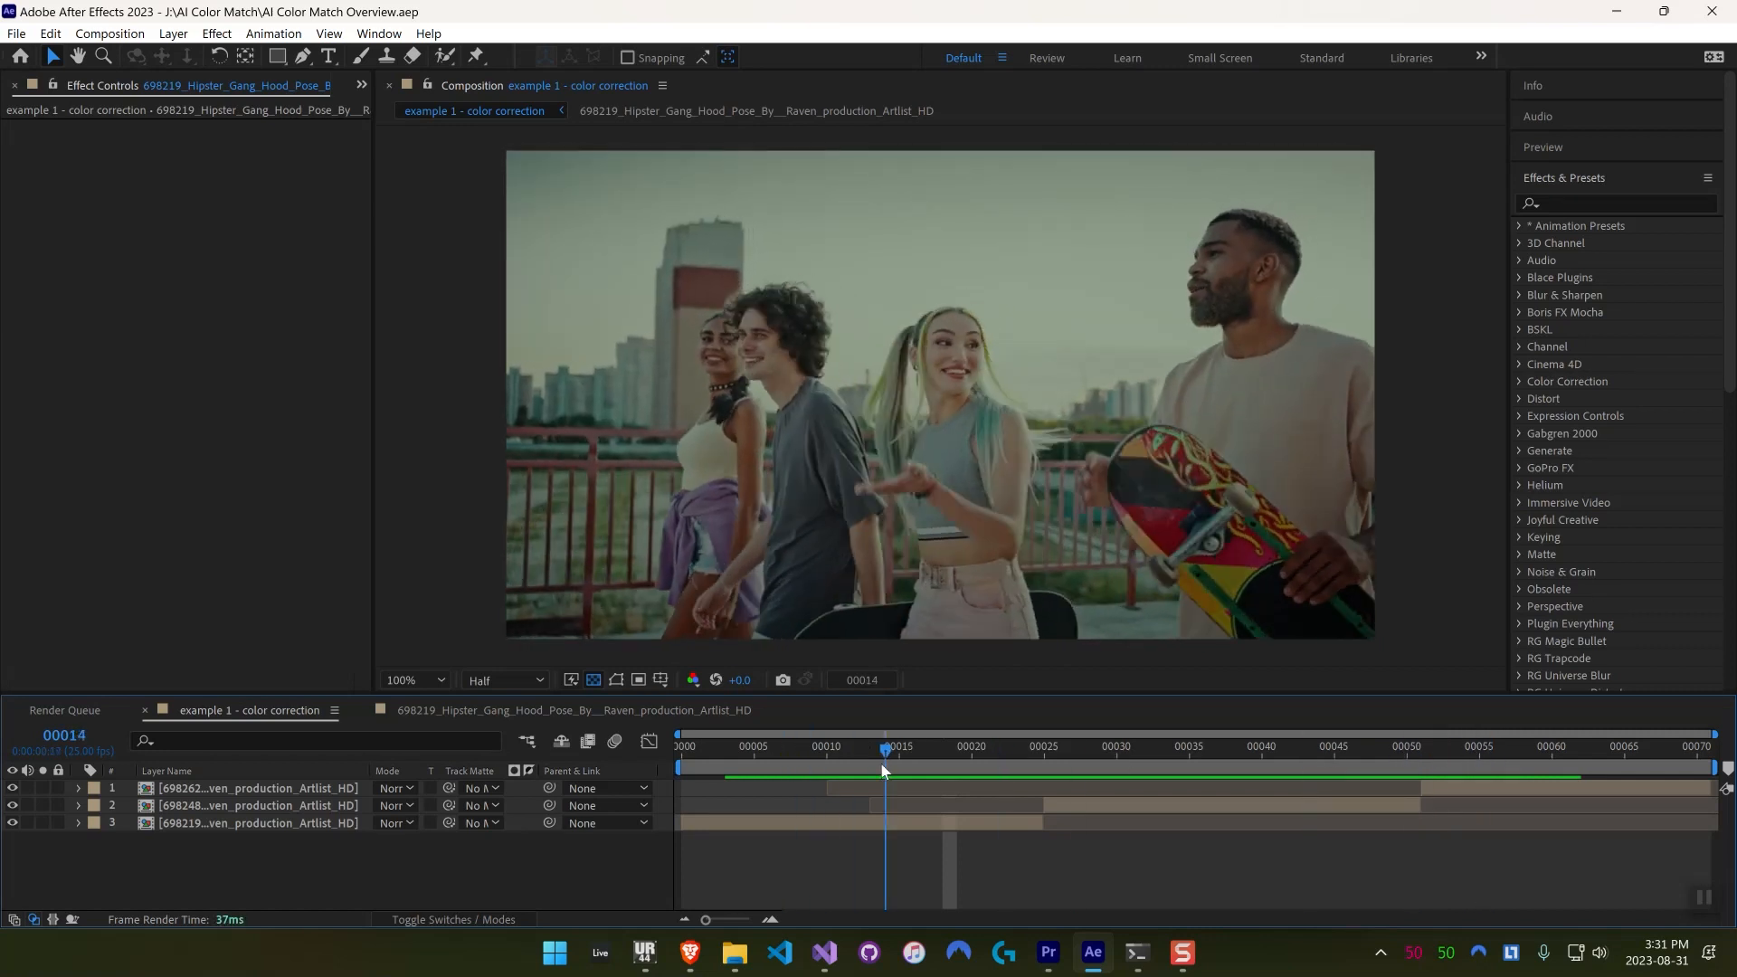
mouse_move(891, 766)
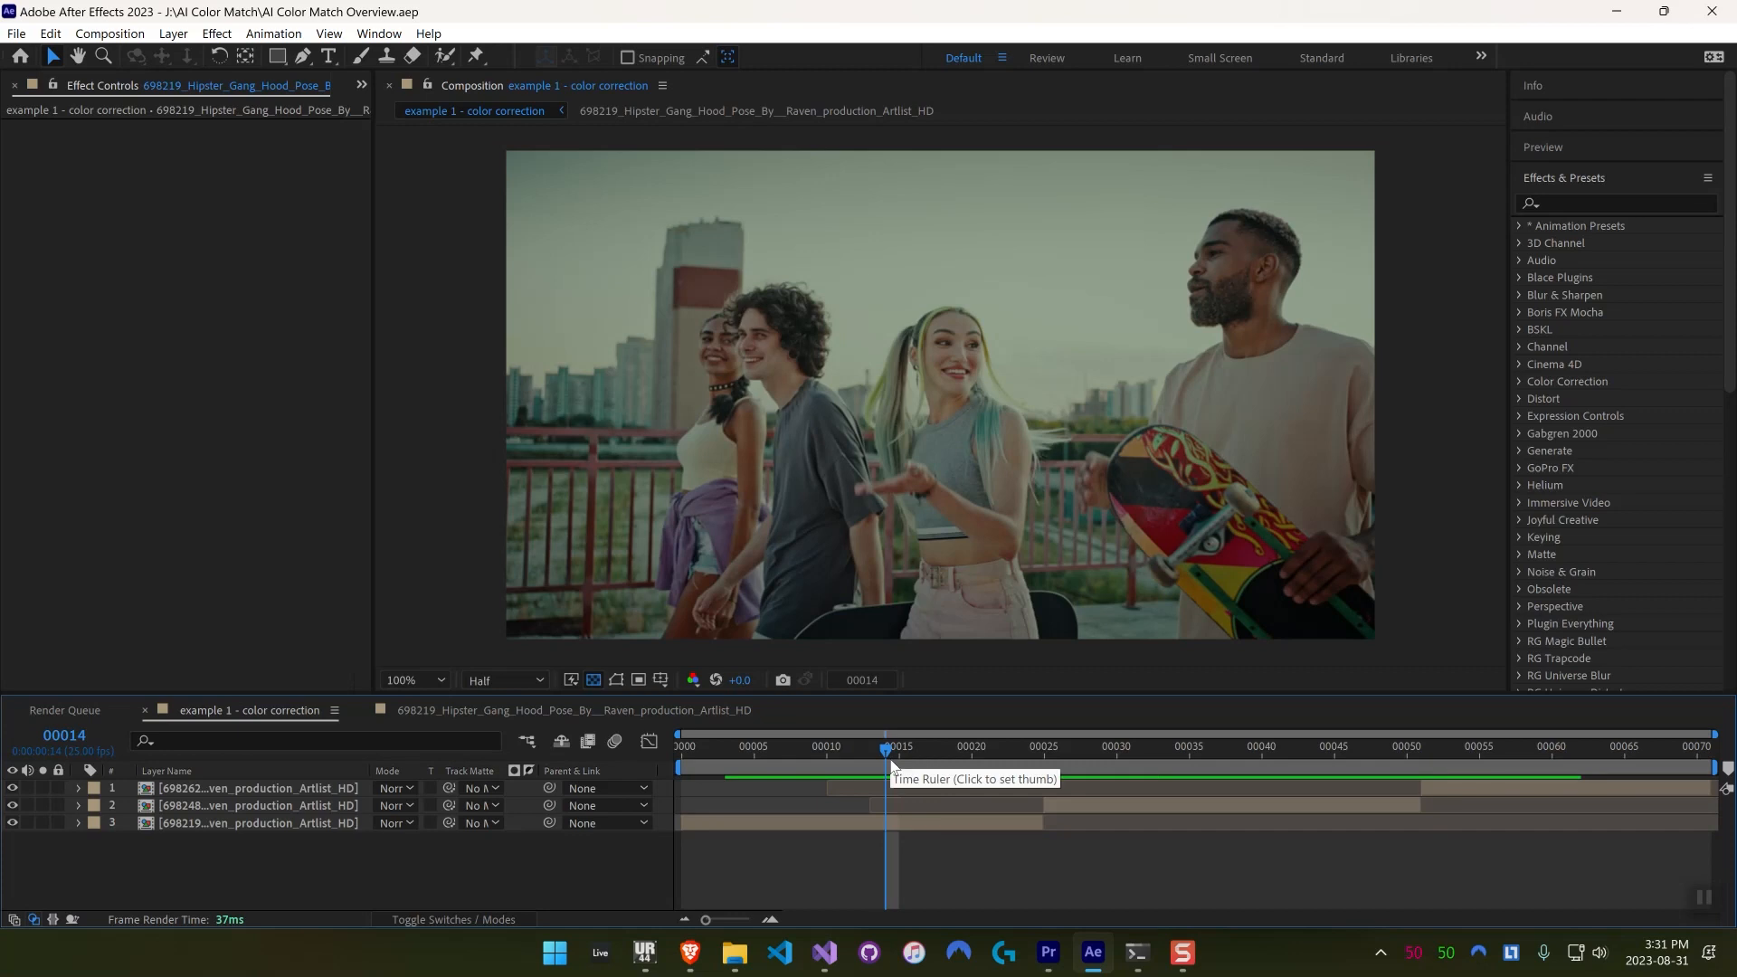
mouse_move(223, 120)
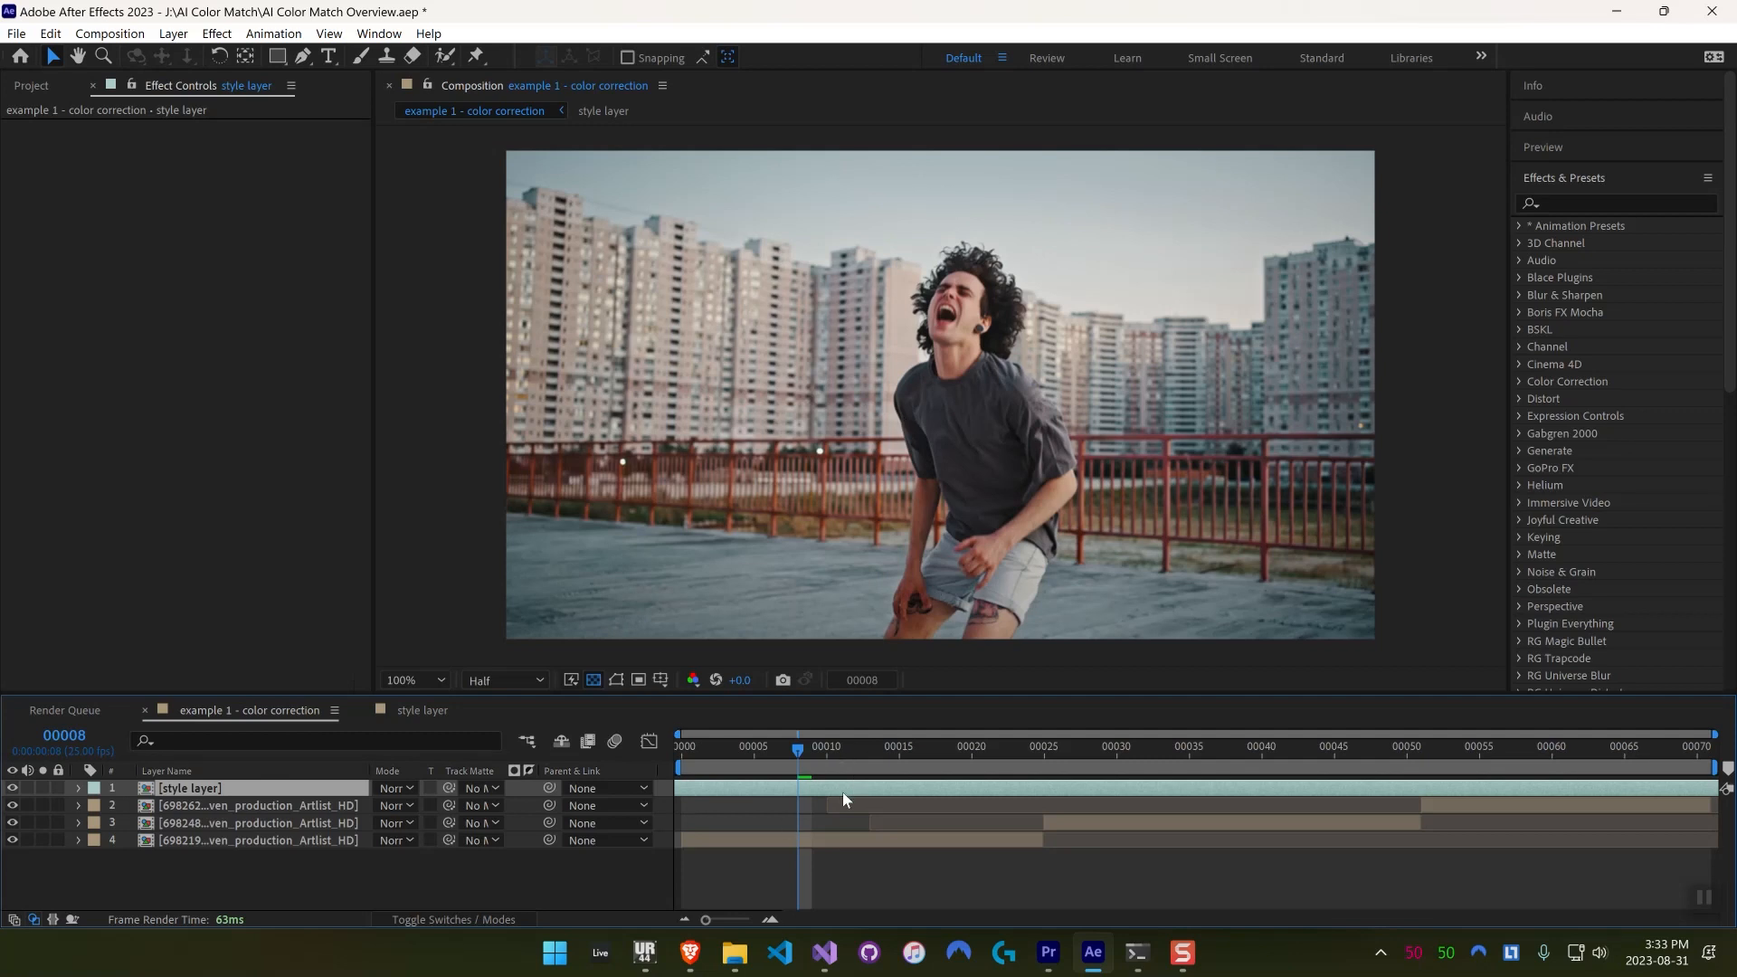
right_click(844, 800)
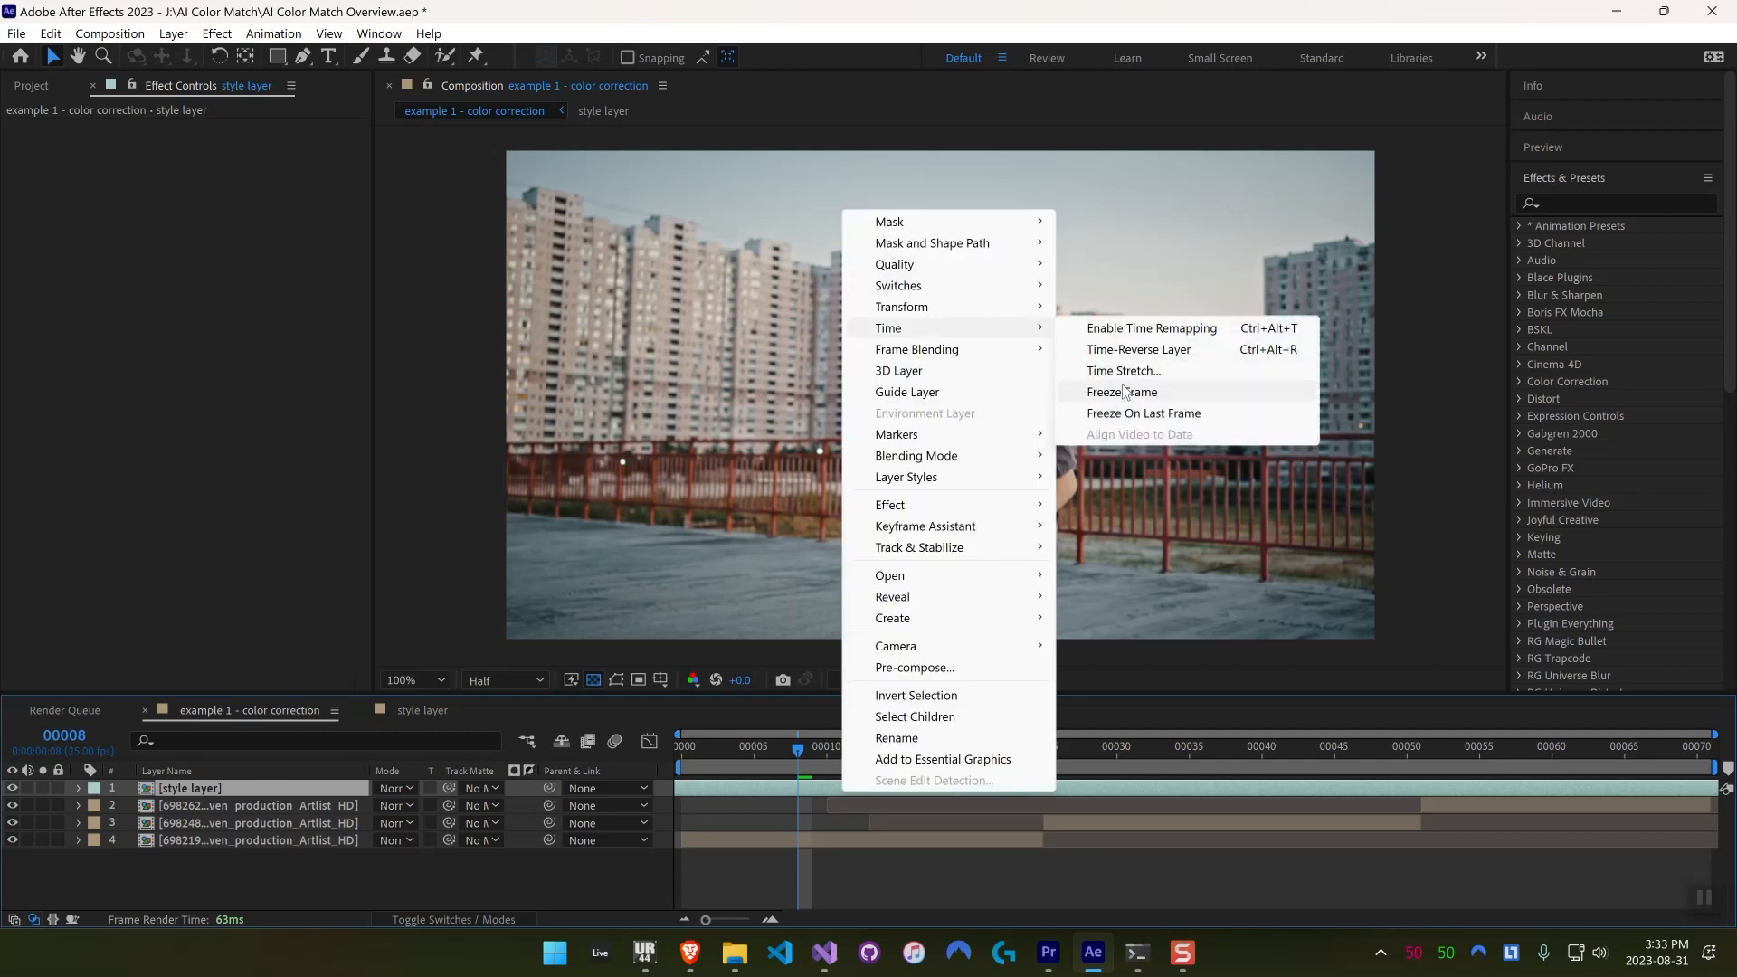
click(1122, 392)
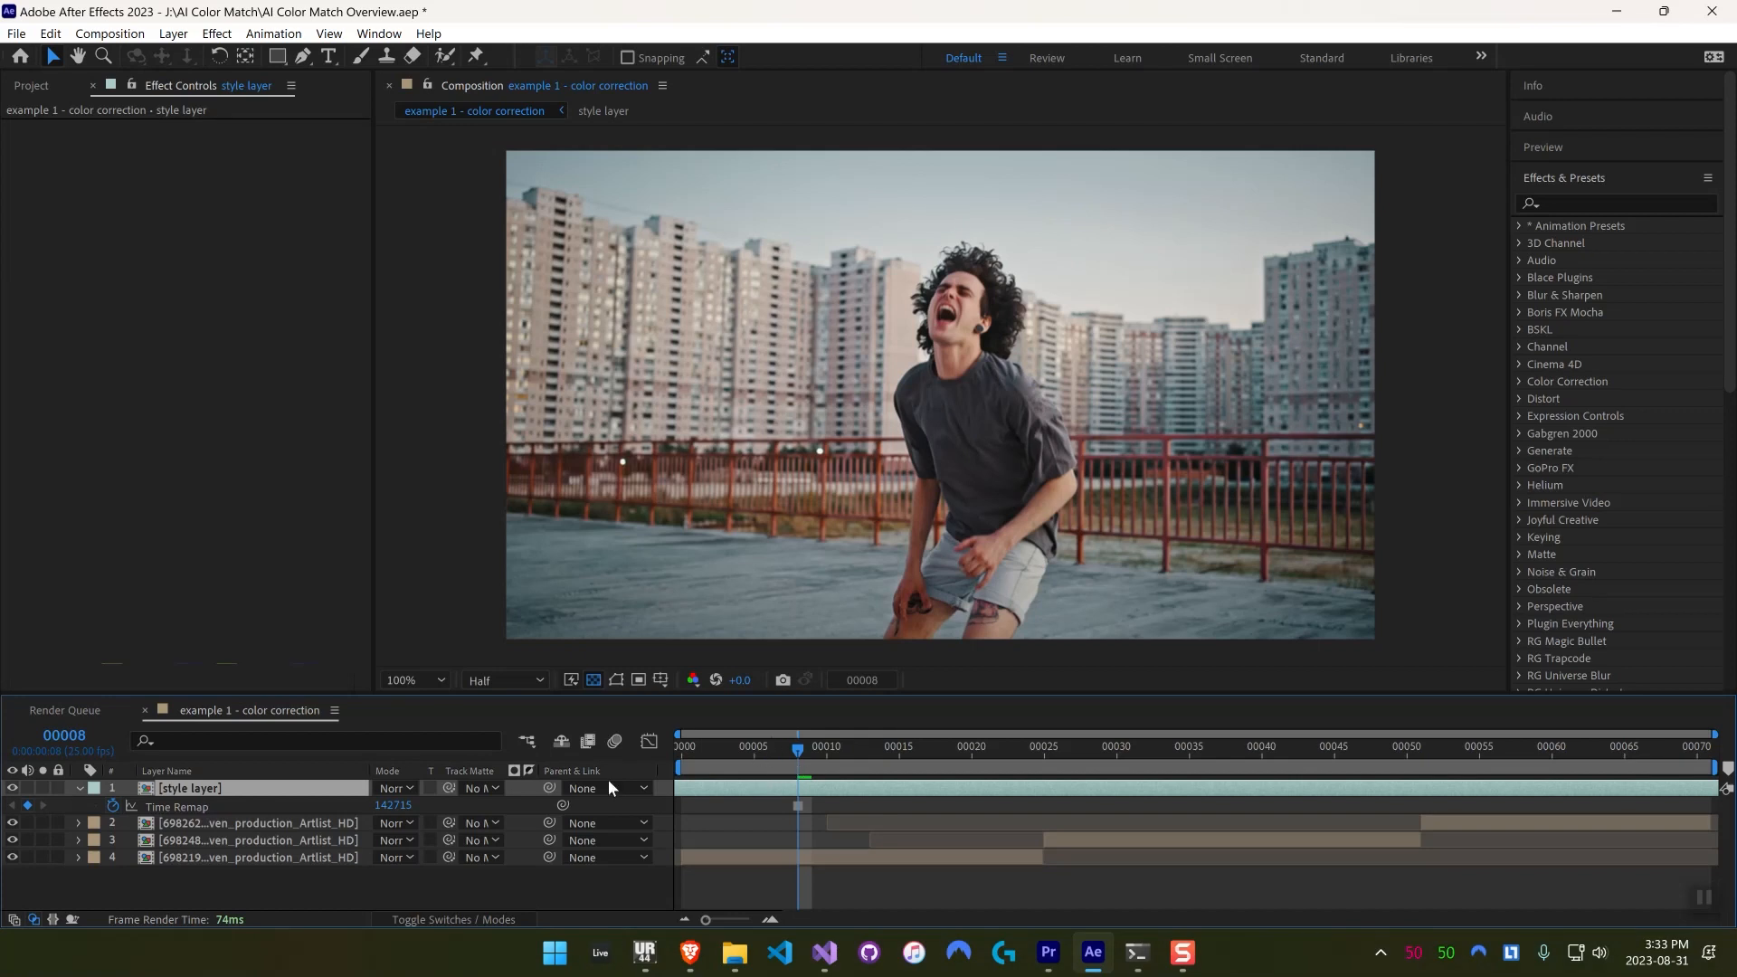
mouse_move(56, 801)
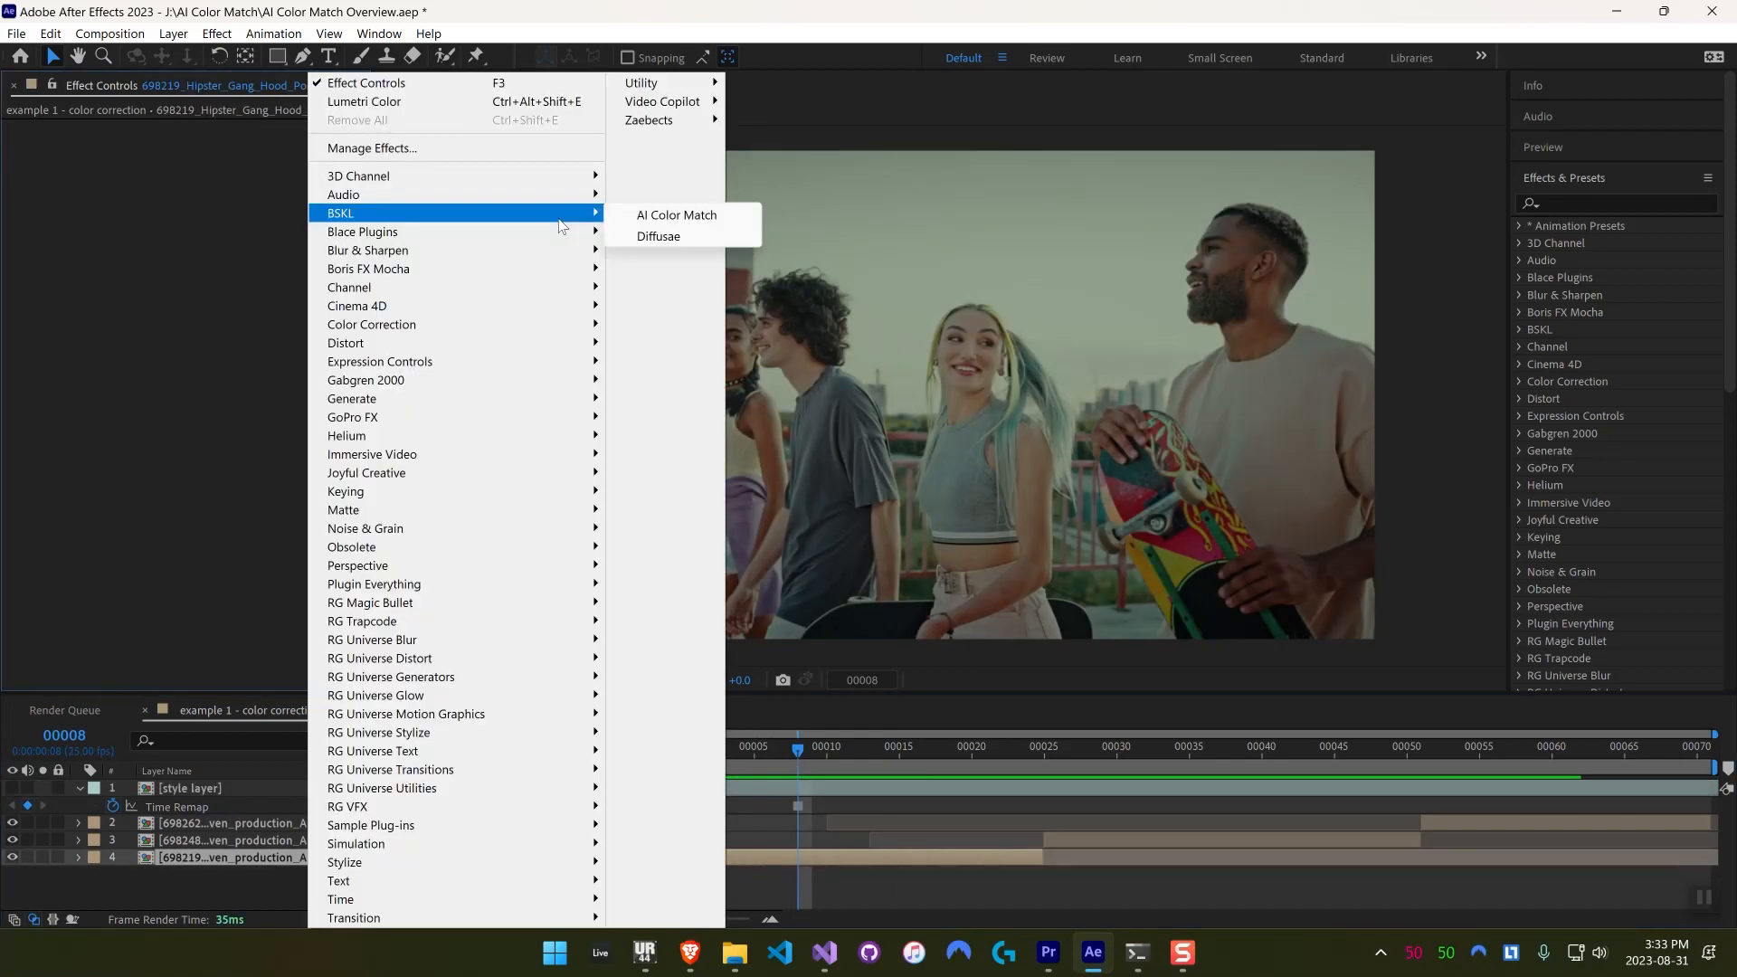
Step: Apply AI Color Match to the shopping-cart clip
click(676, 215)
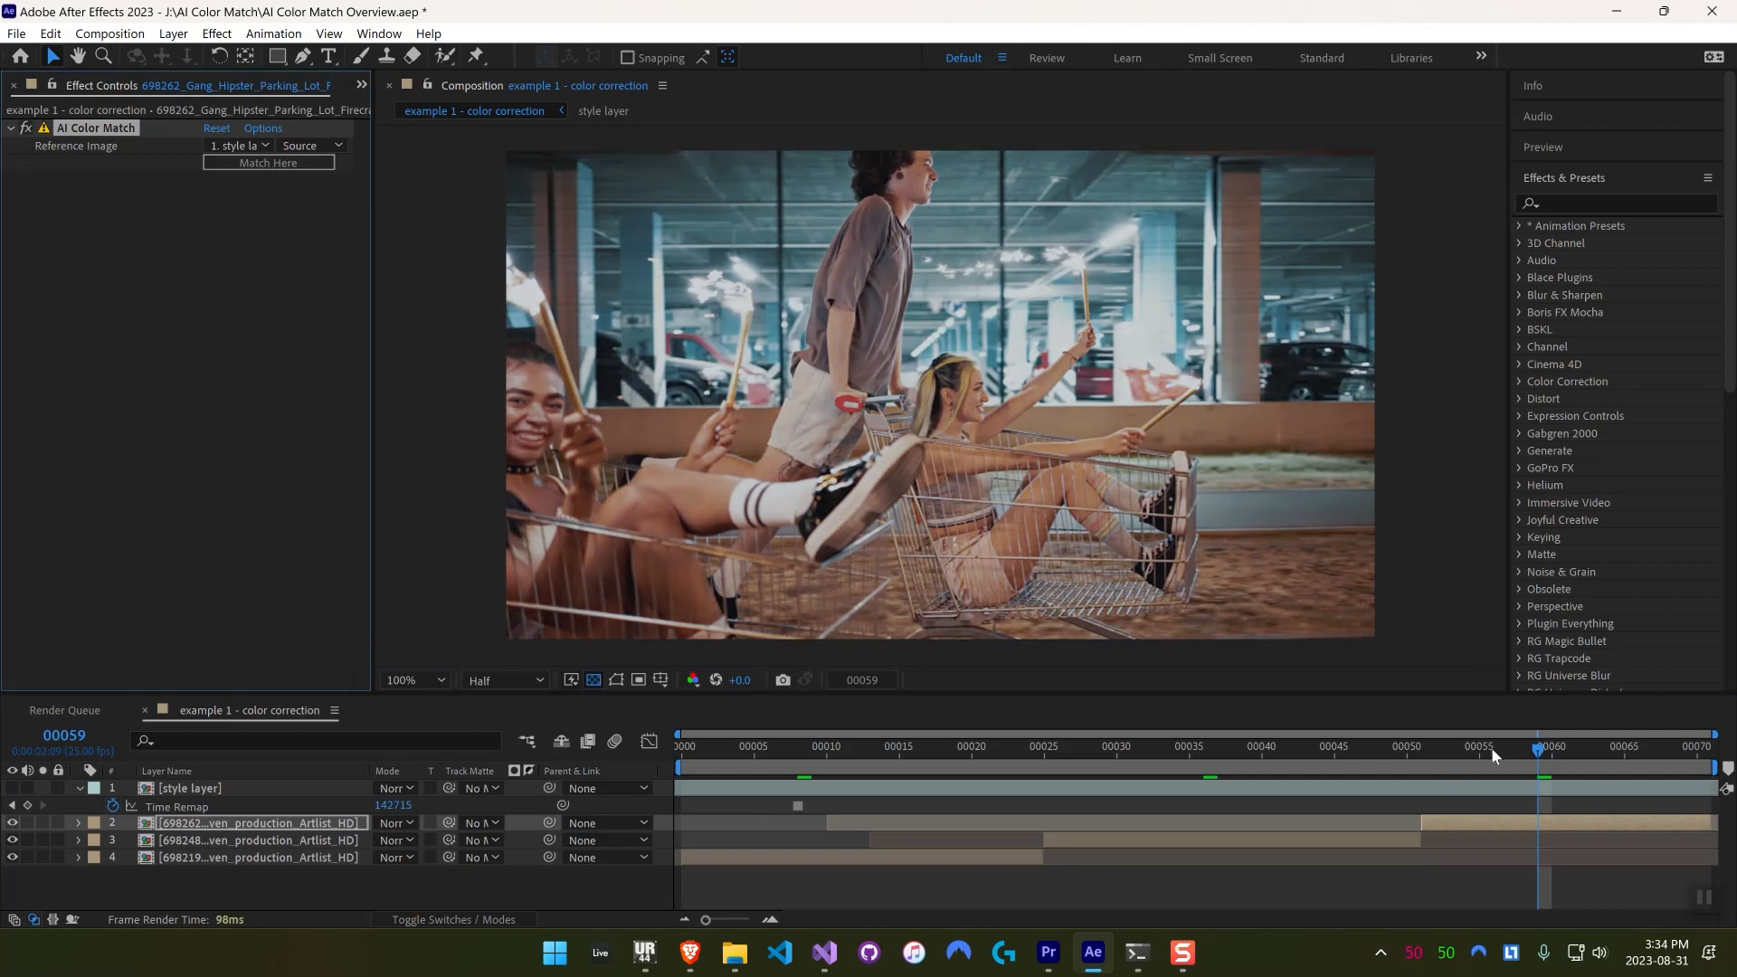
click(1027, 746)
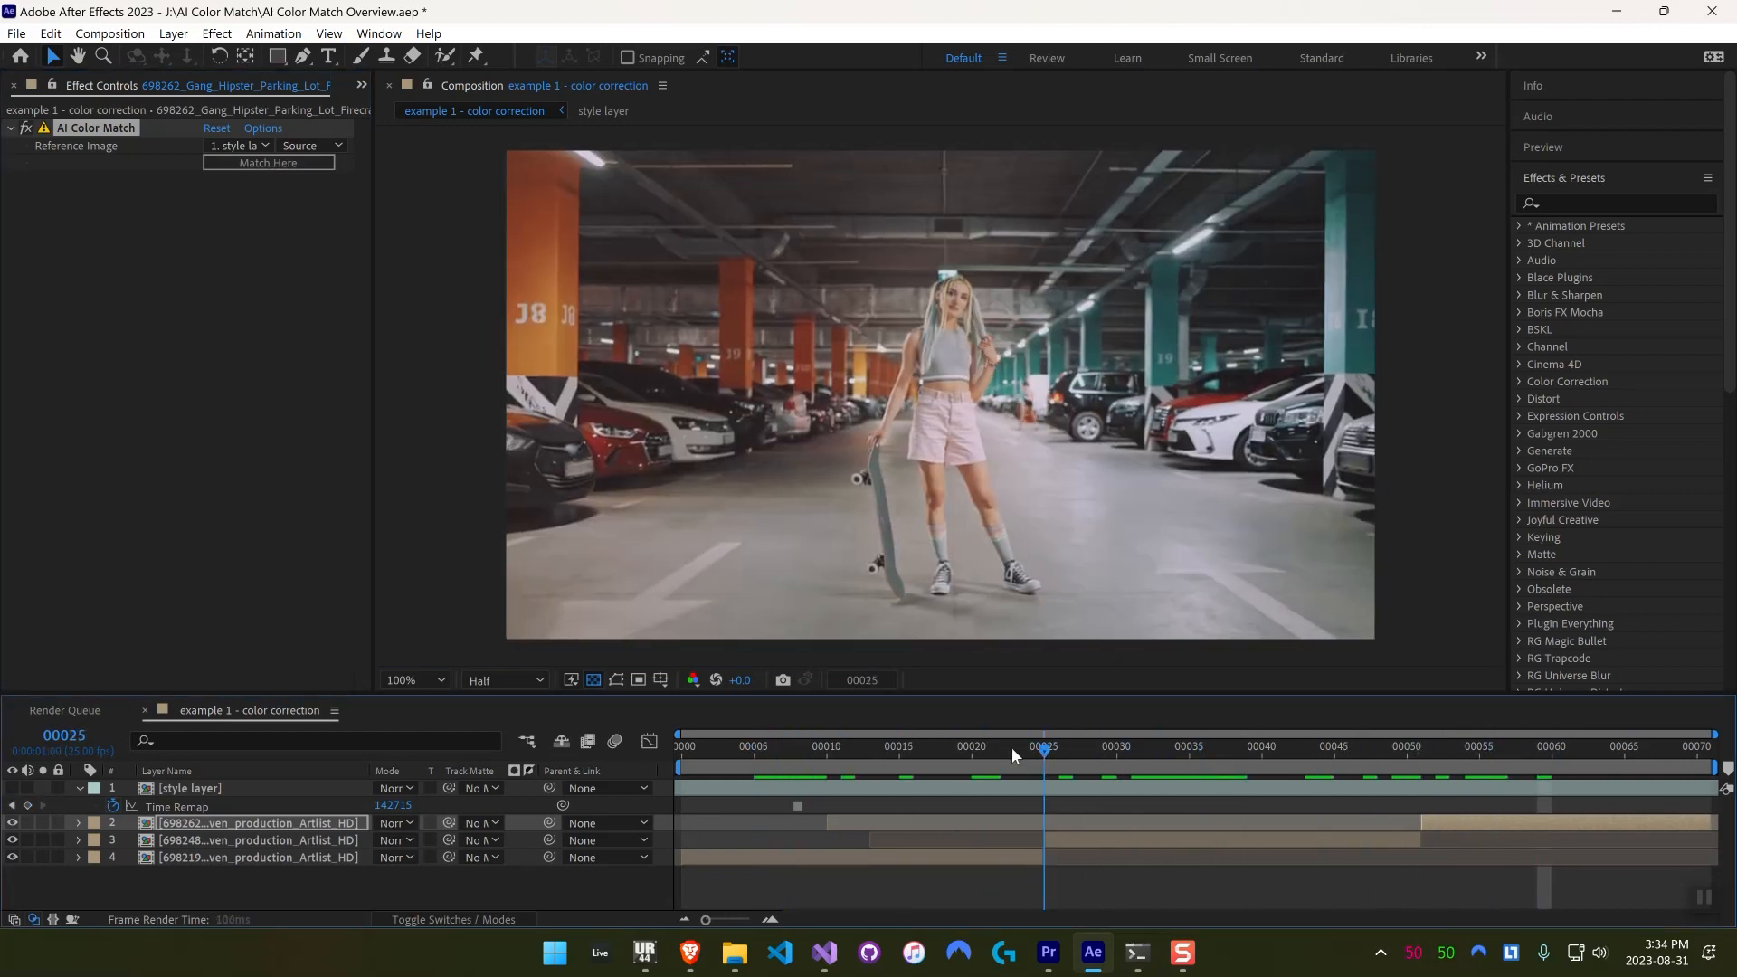
click(1551, 757)
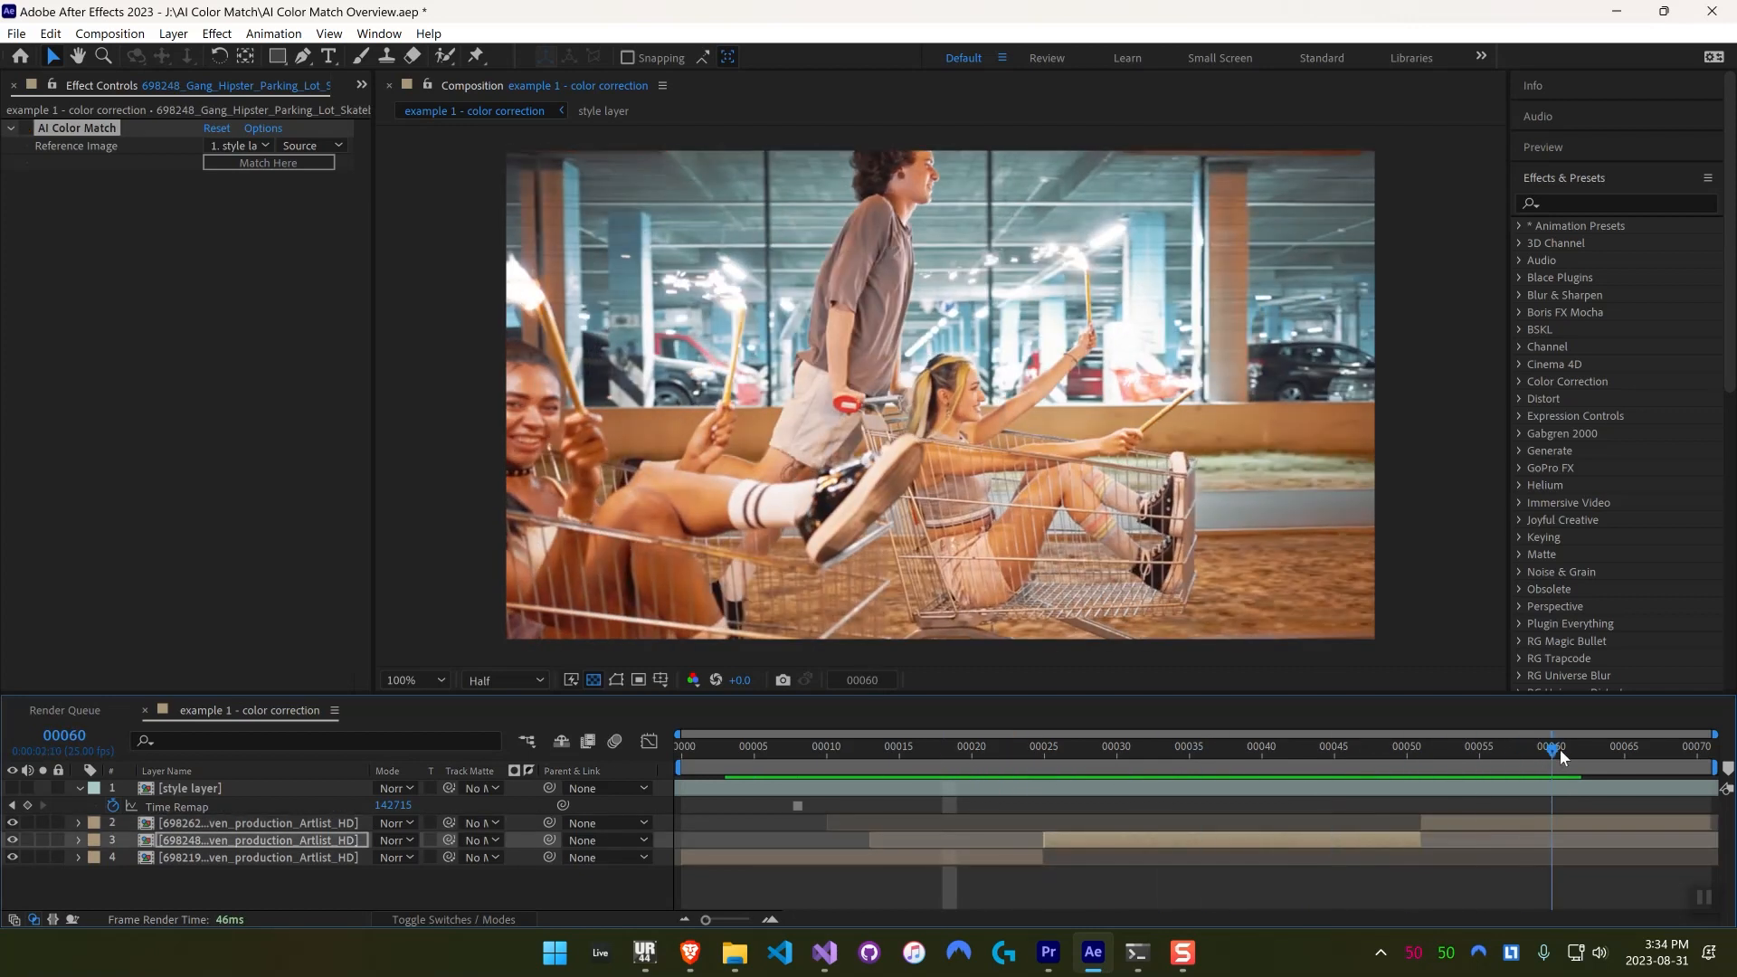
click(1027, 759)
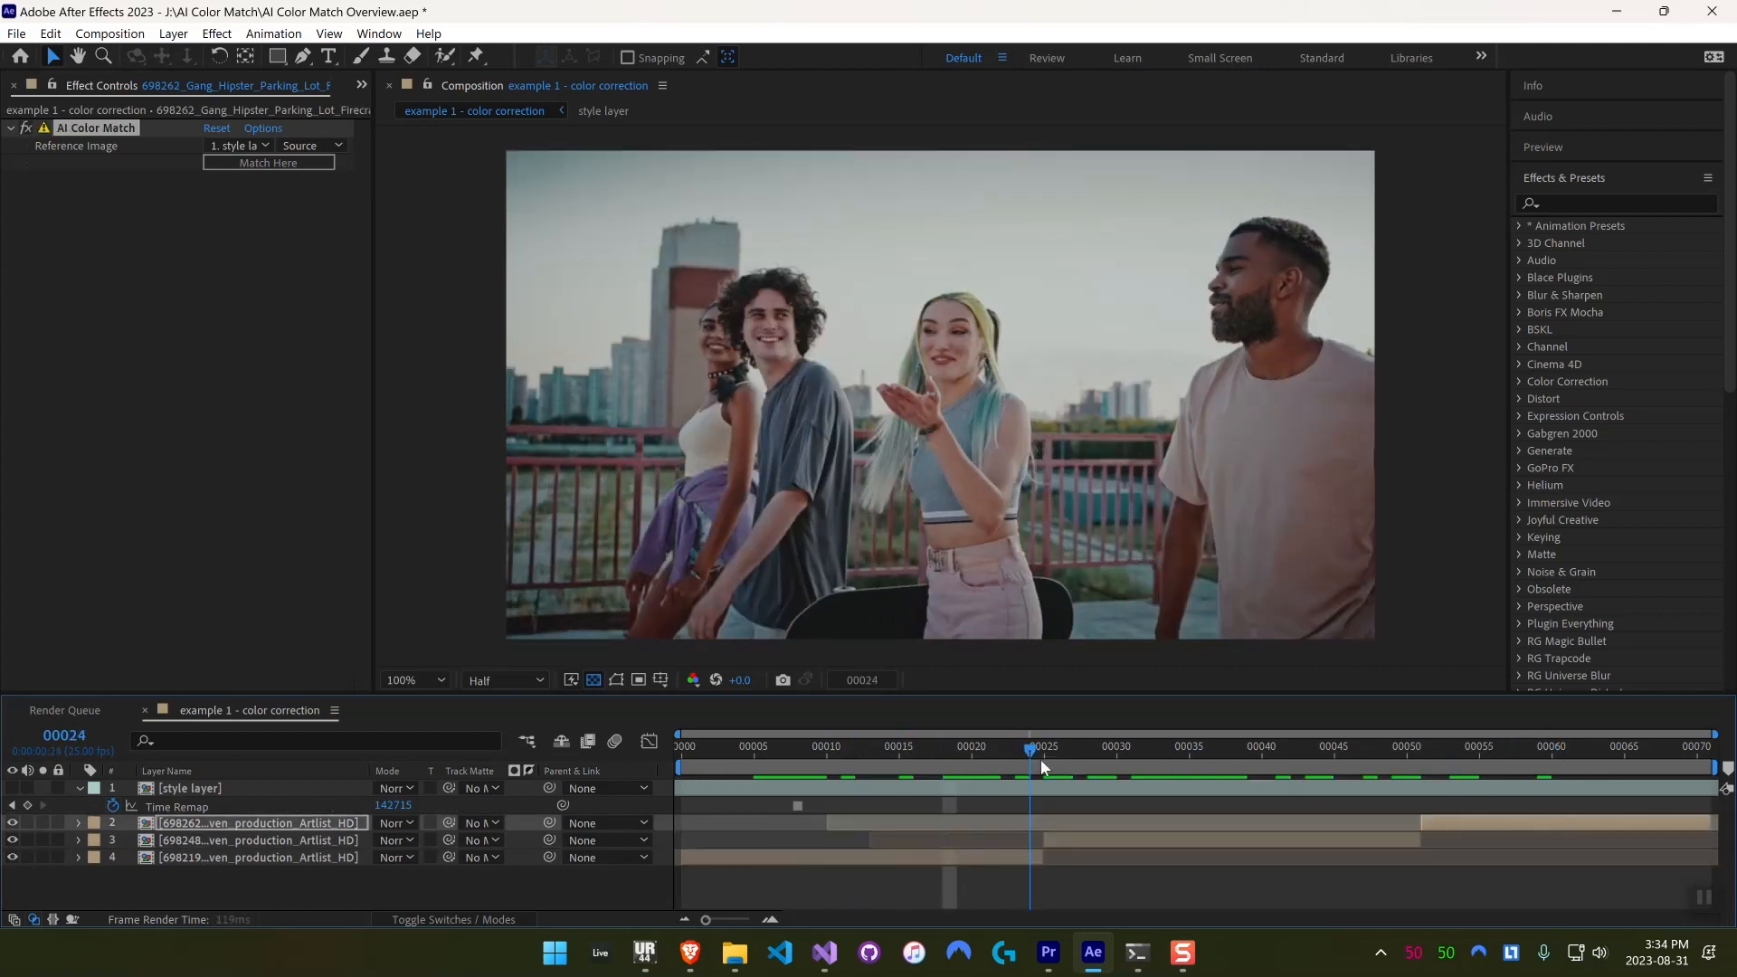
click(1101, 750)
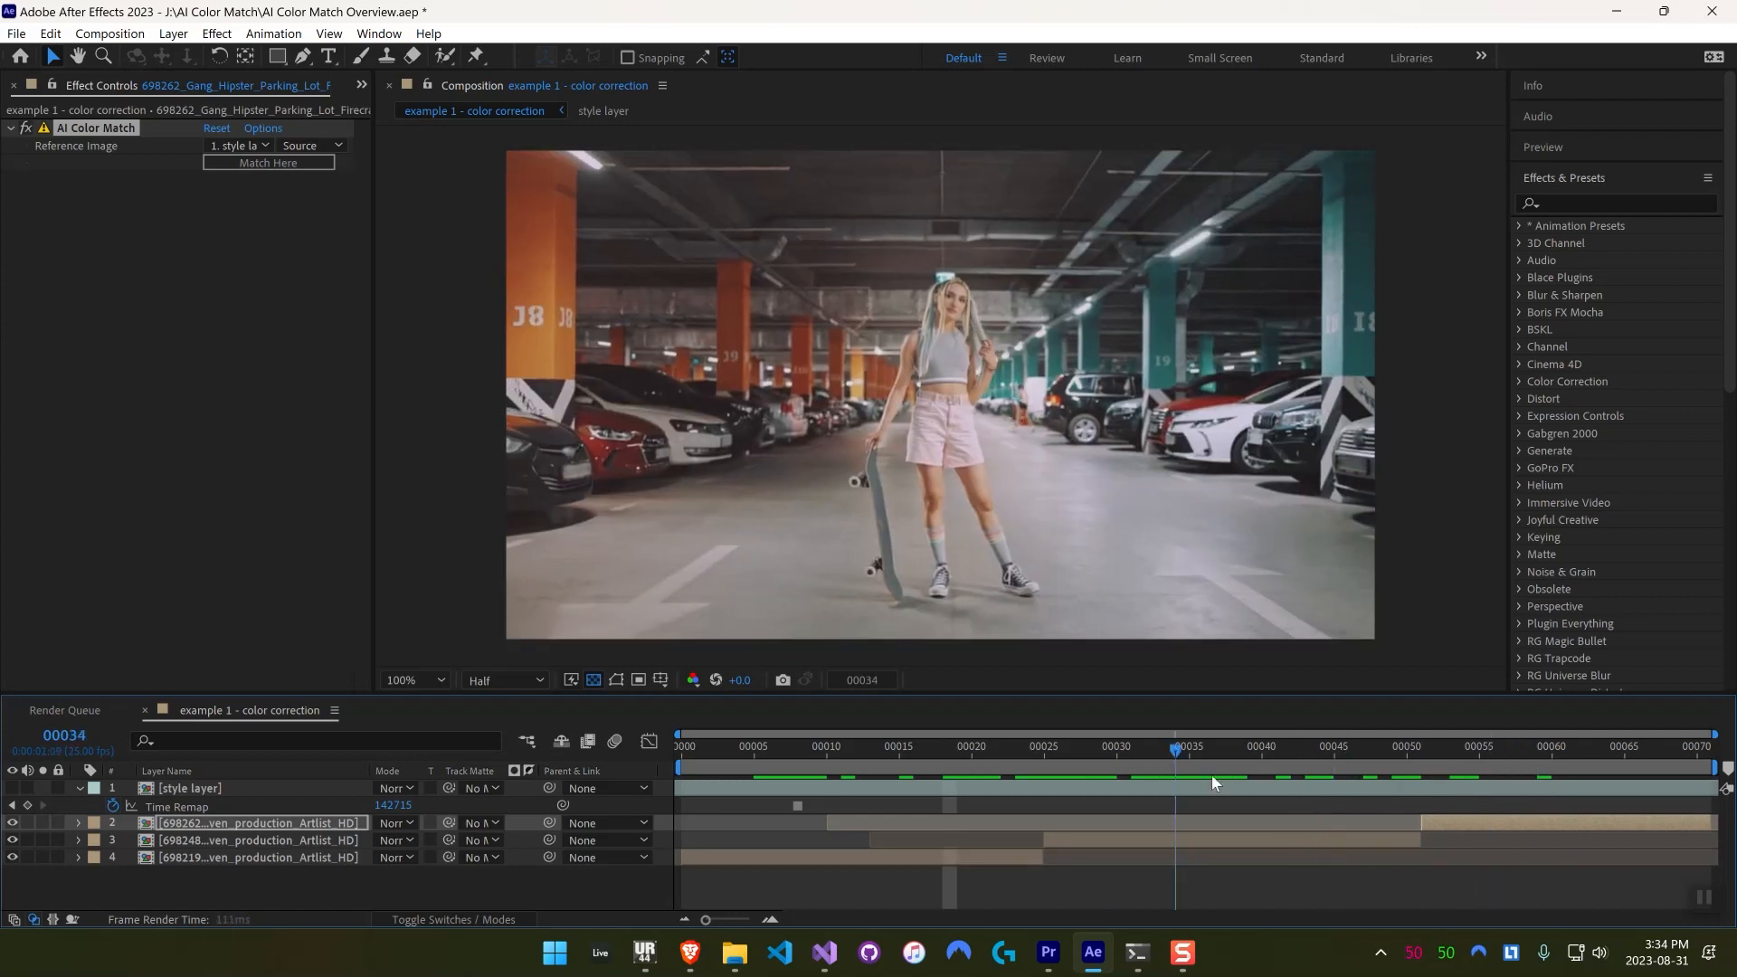
click(1538, 752)
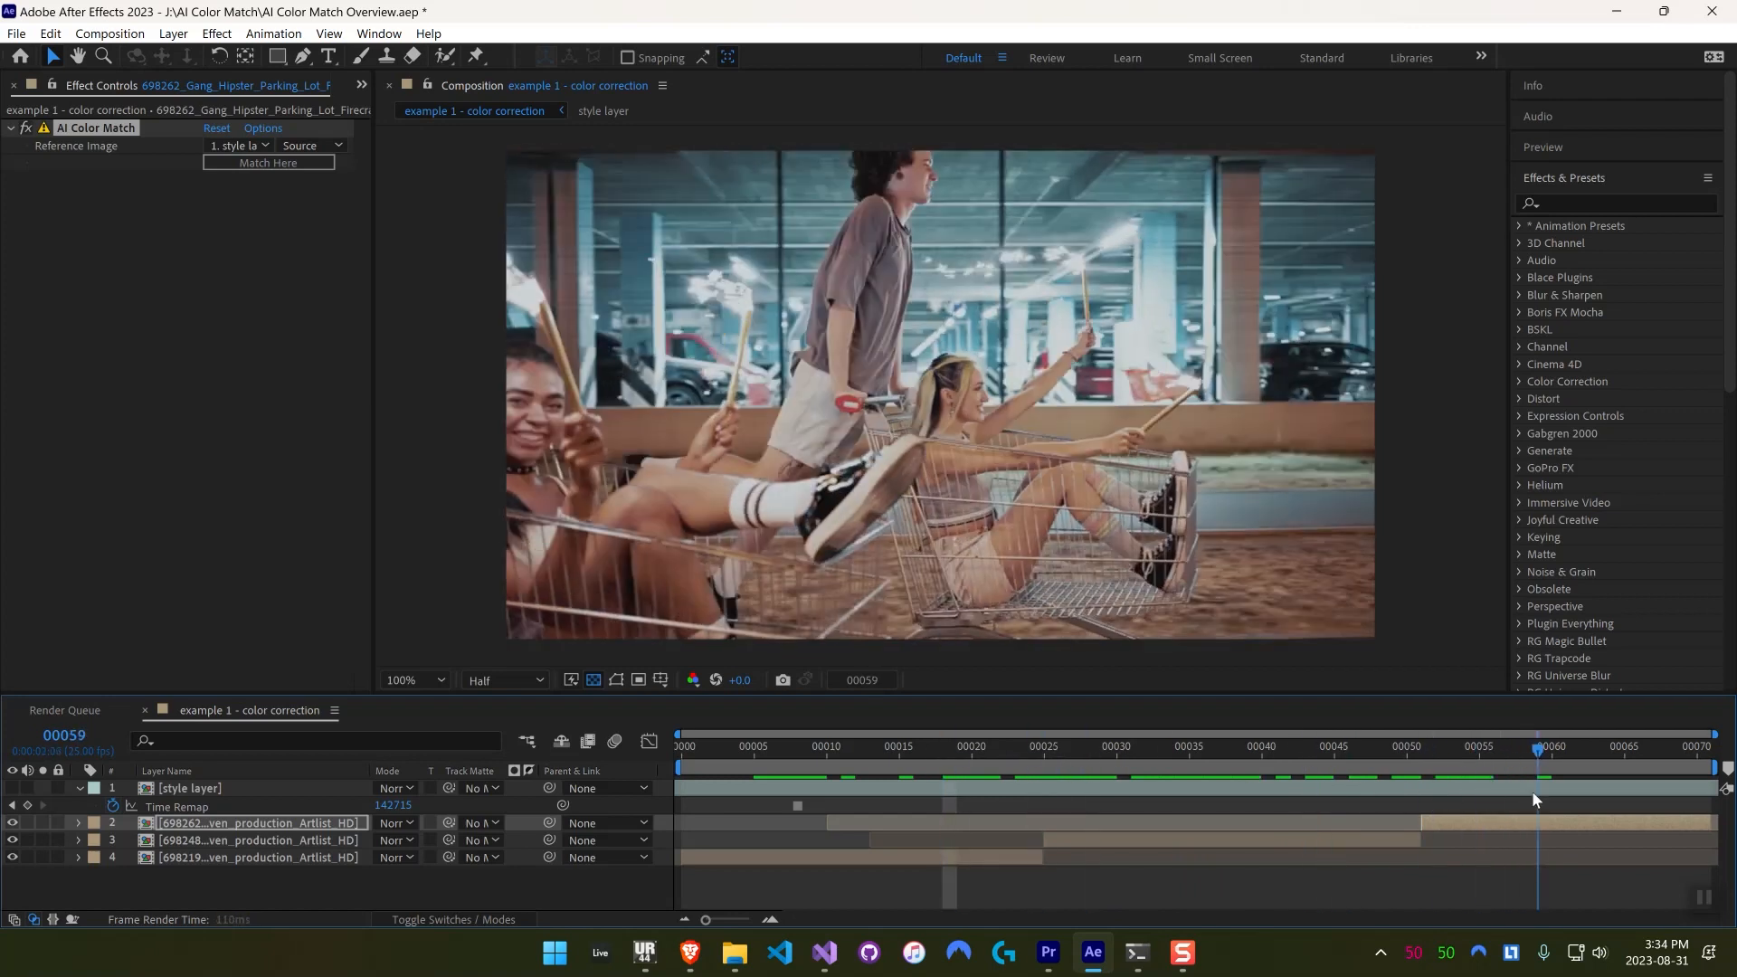
click(1014, 749)
text(lume)
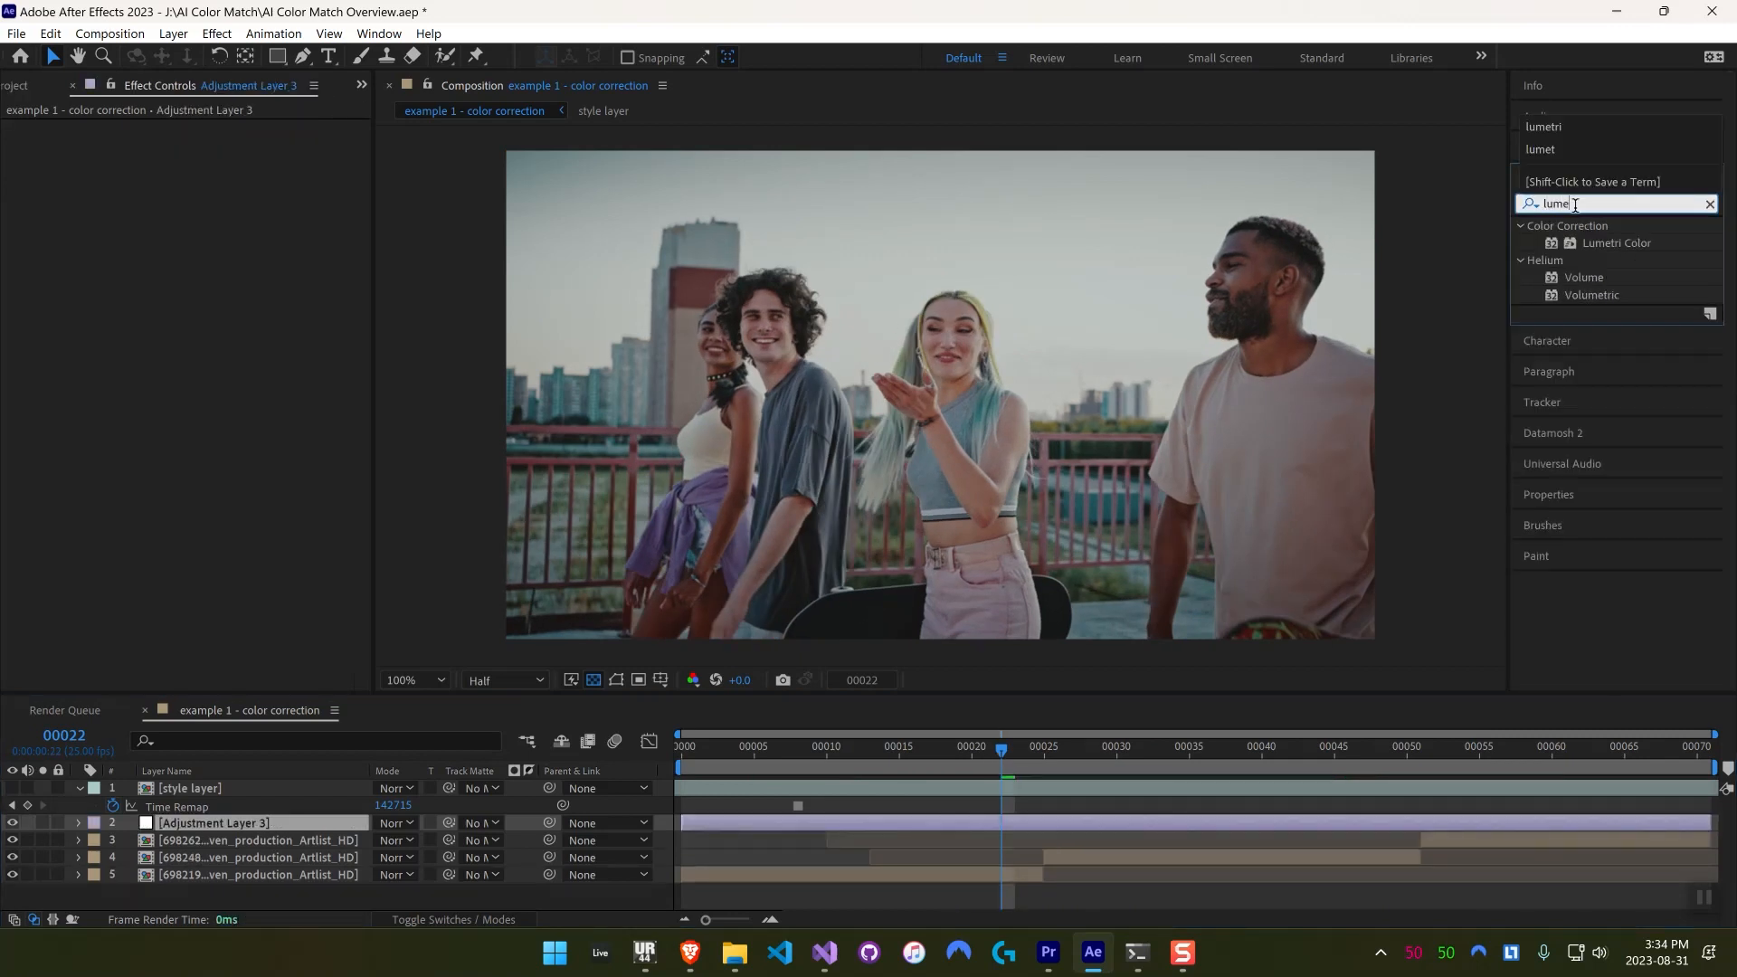
Step: Apply Lumetri Color from Effects & Presets to the adjustment layer
double_click(1615, 242)
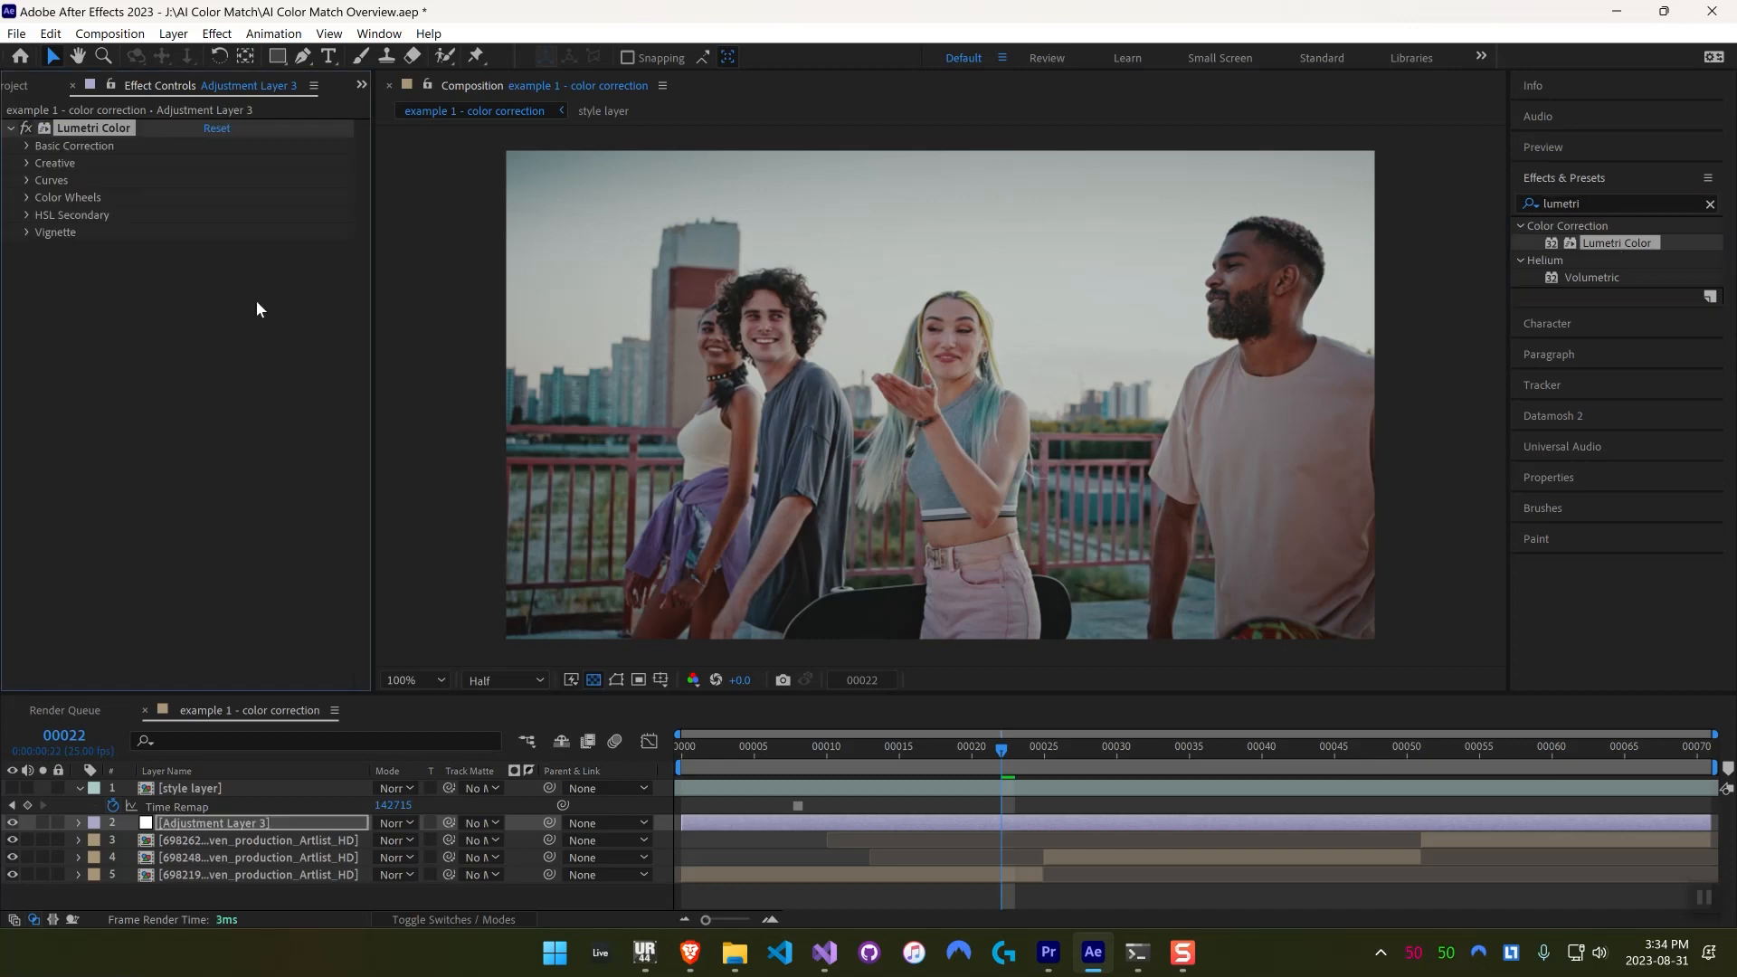
click(25, 146)
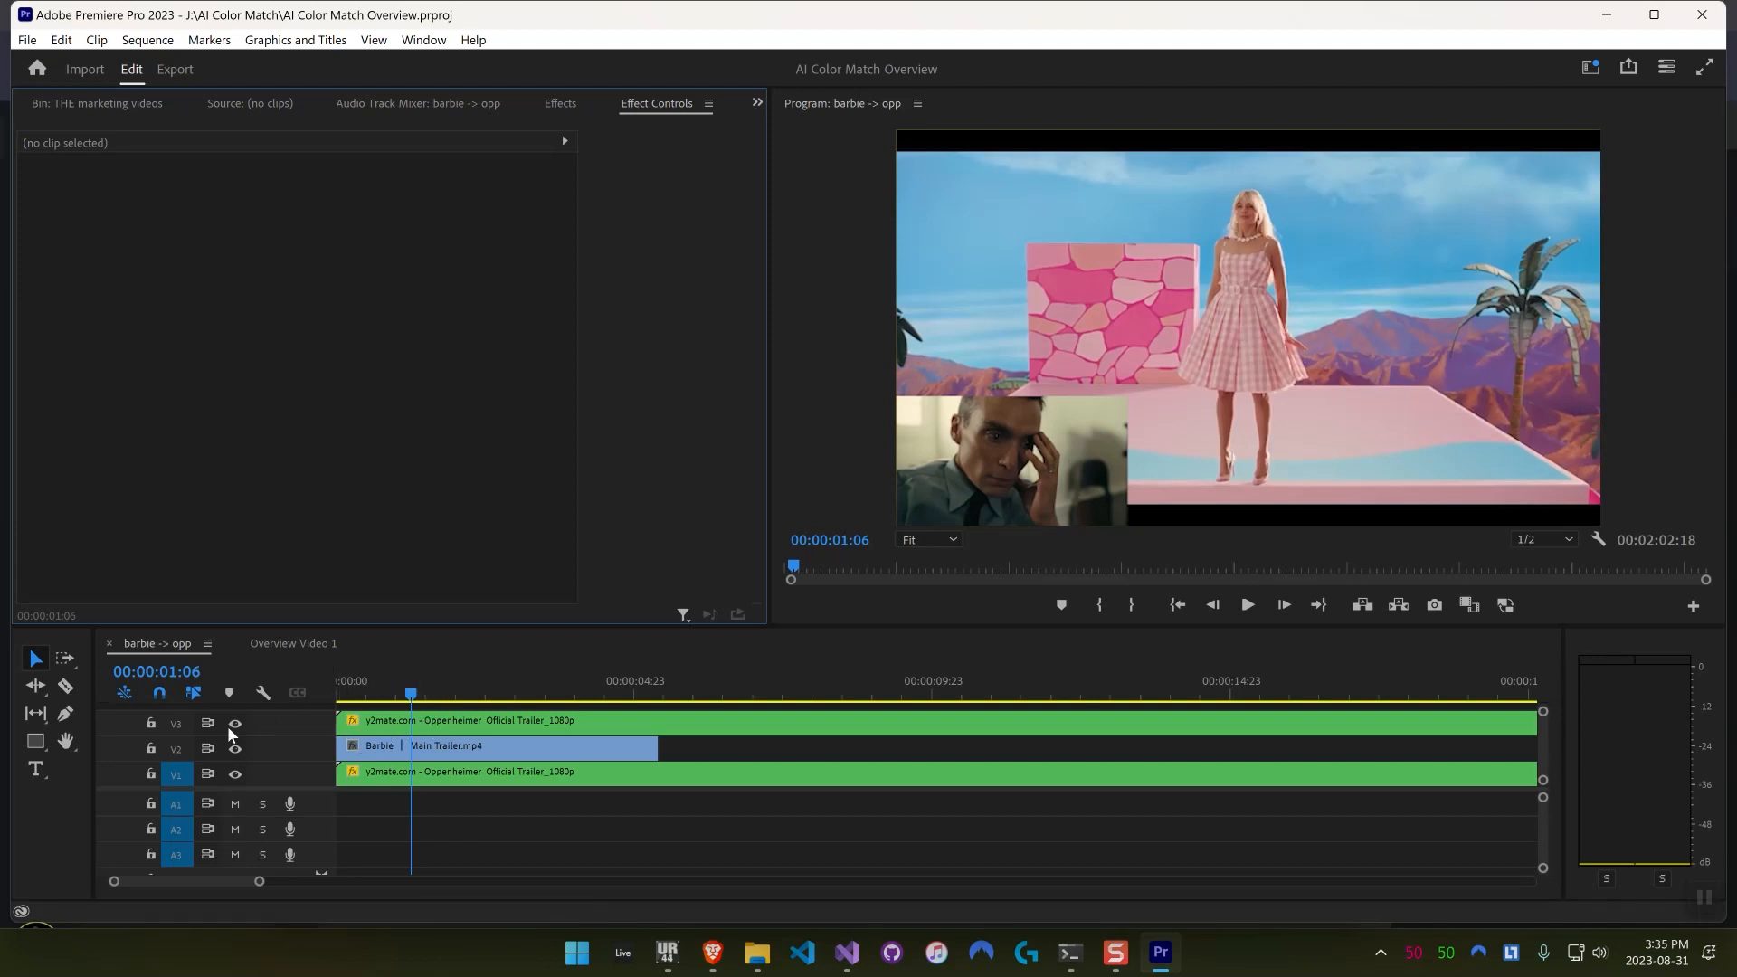
mouse_move(234, 722)
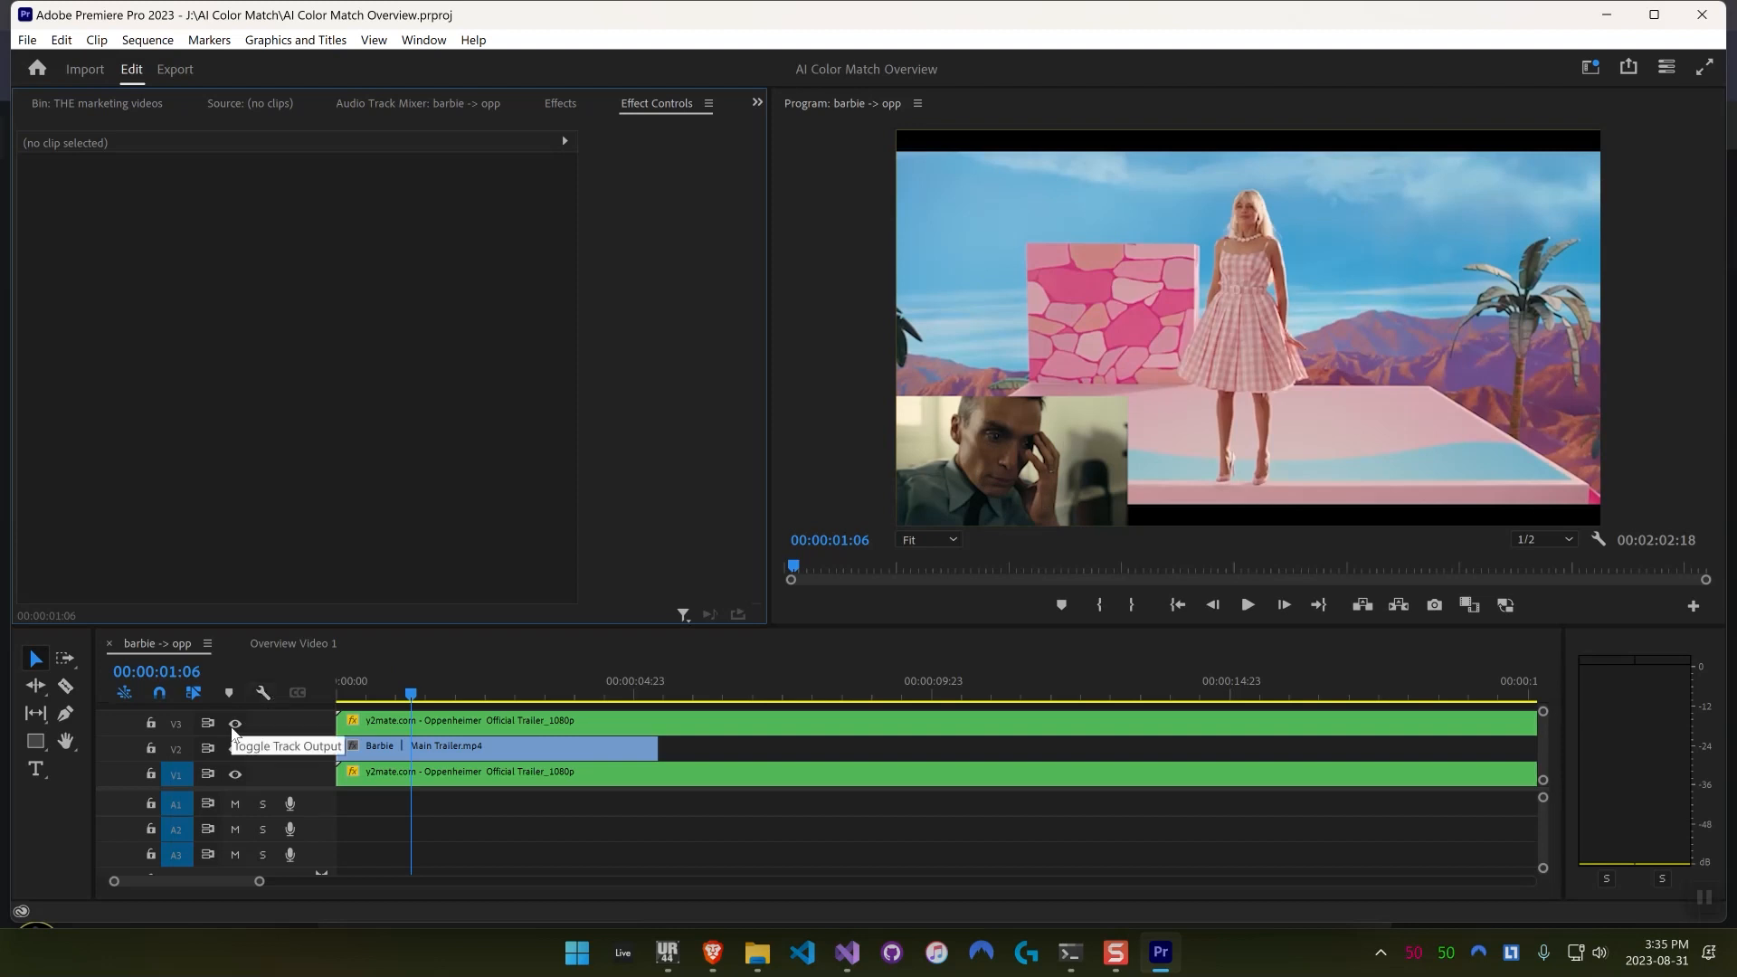
Step: Hide the Oppenheimer inset track, select the Barbie trailer clip, then restore the inset
click(234, 723)
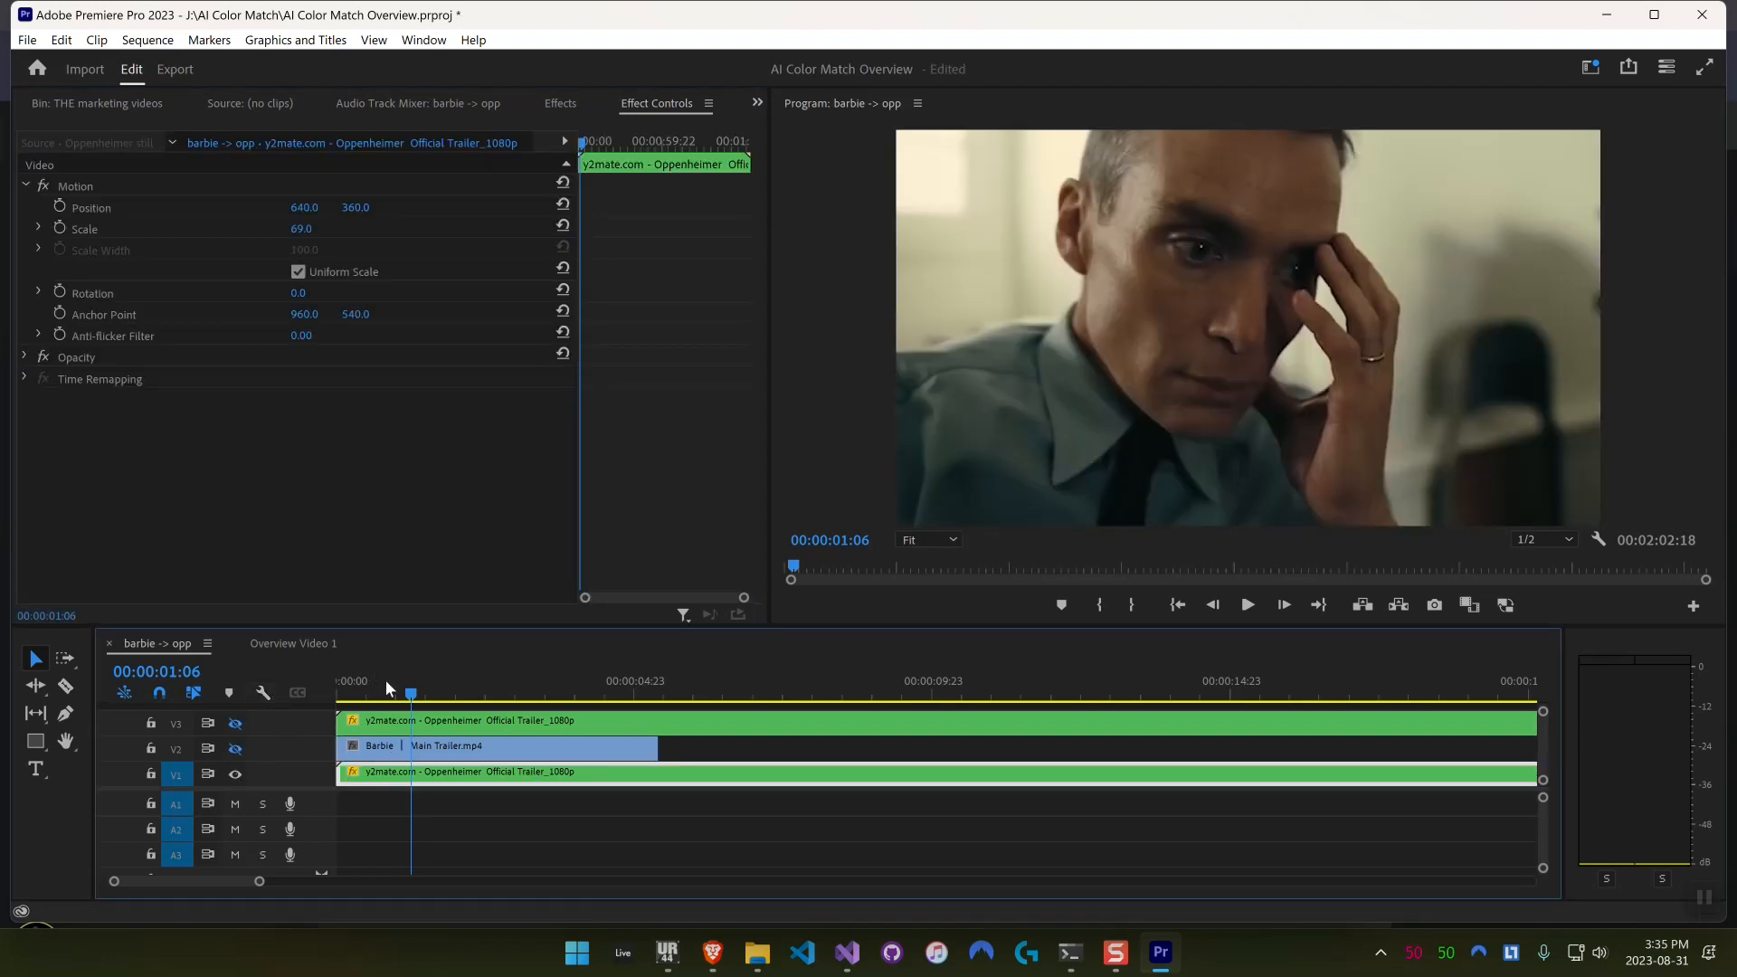
click(481, 692)
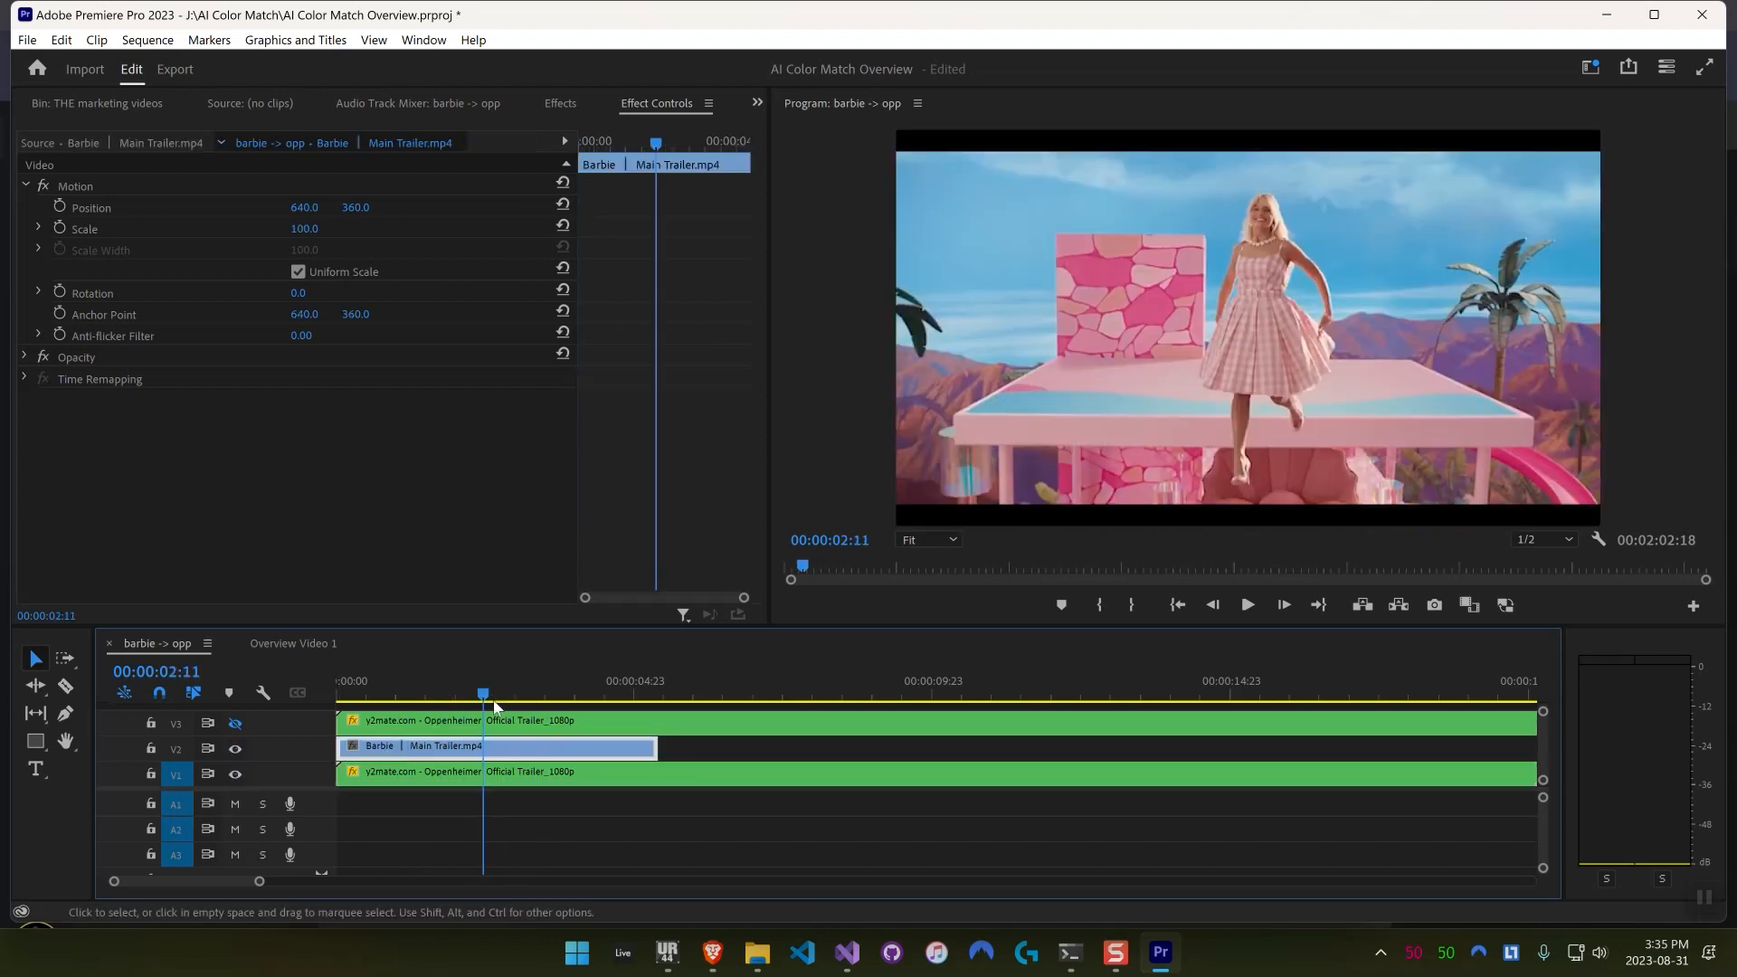
click(529, 693)
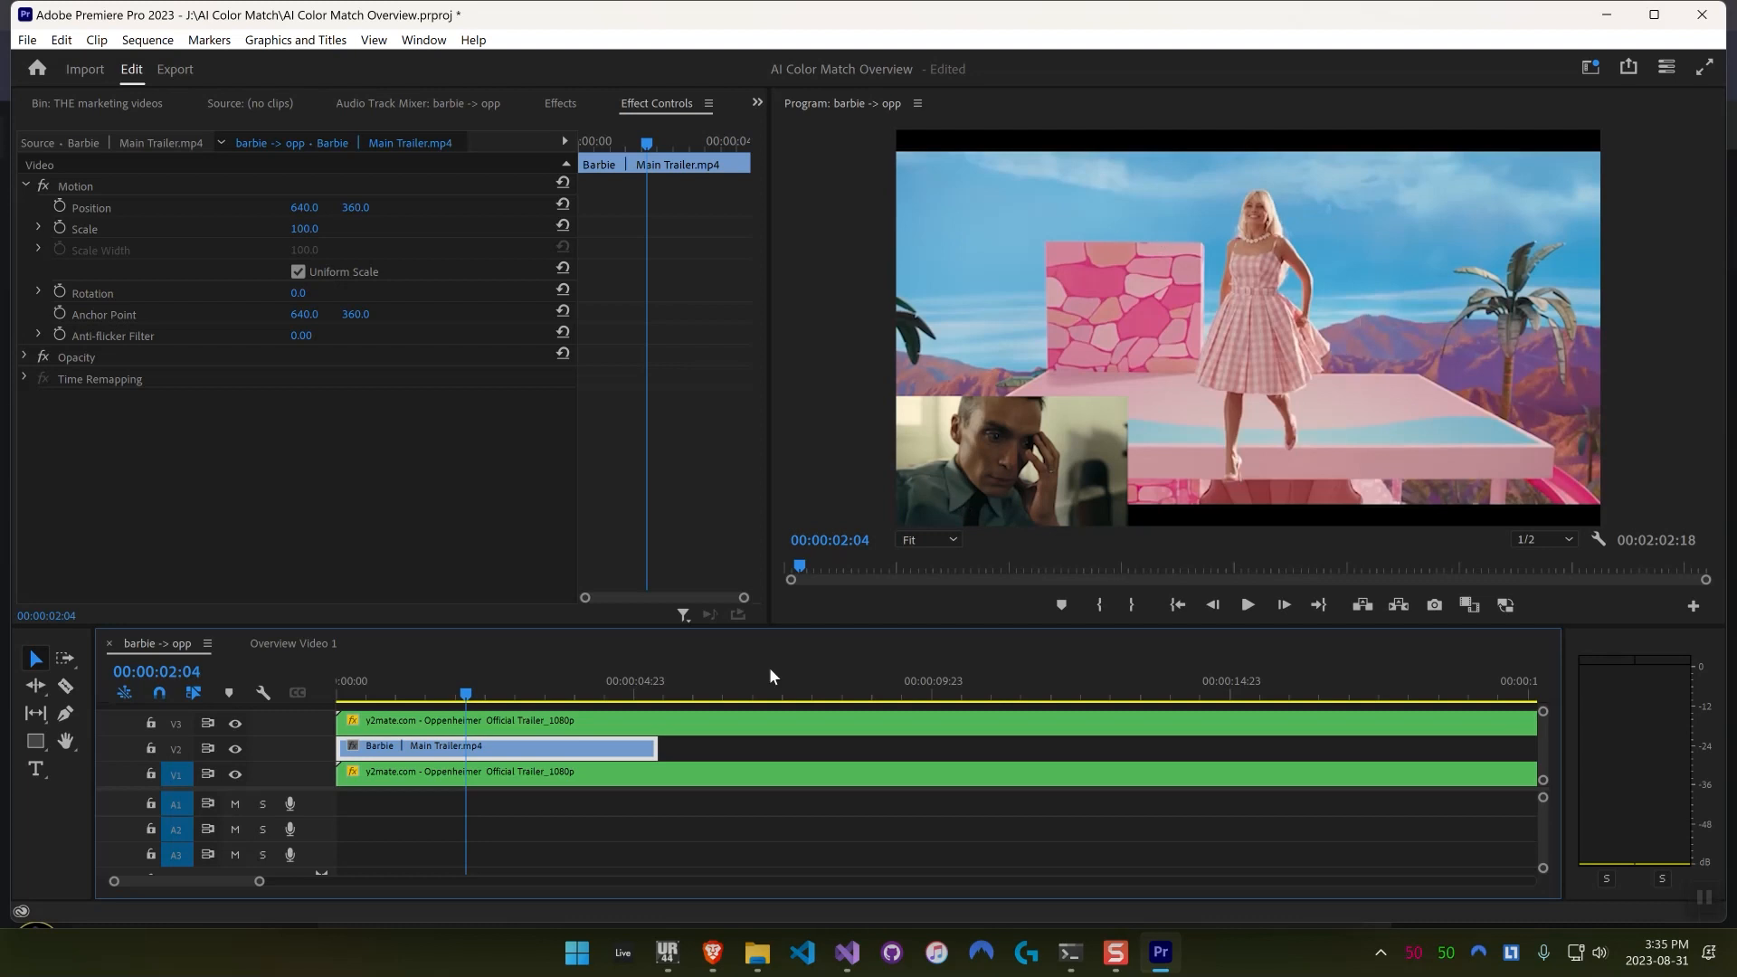
mouse_move(581, 119)
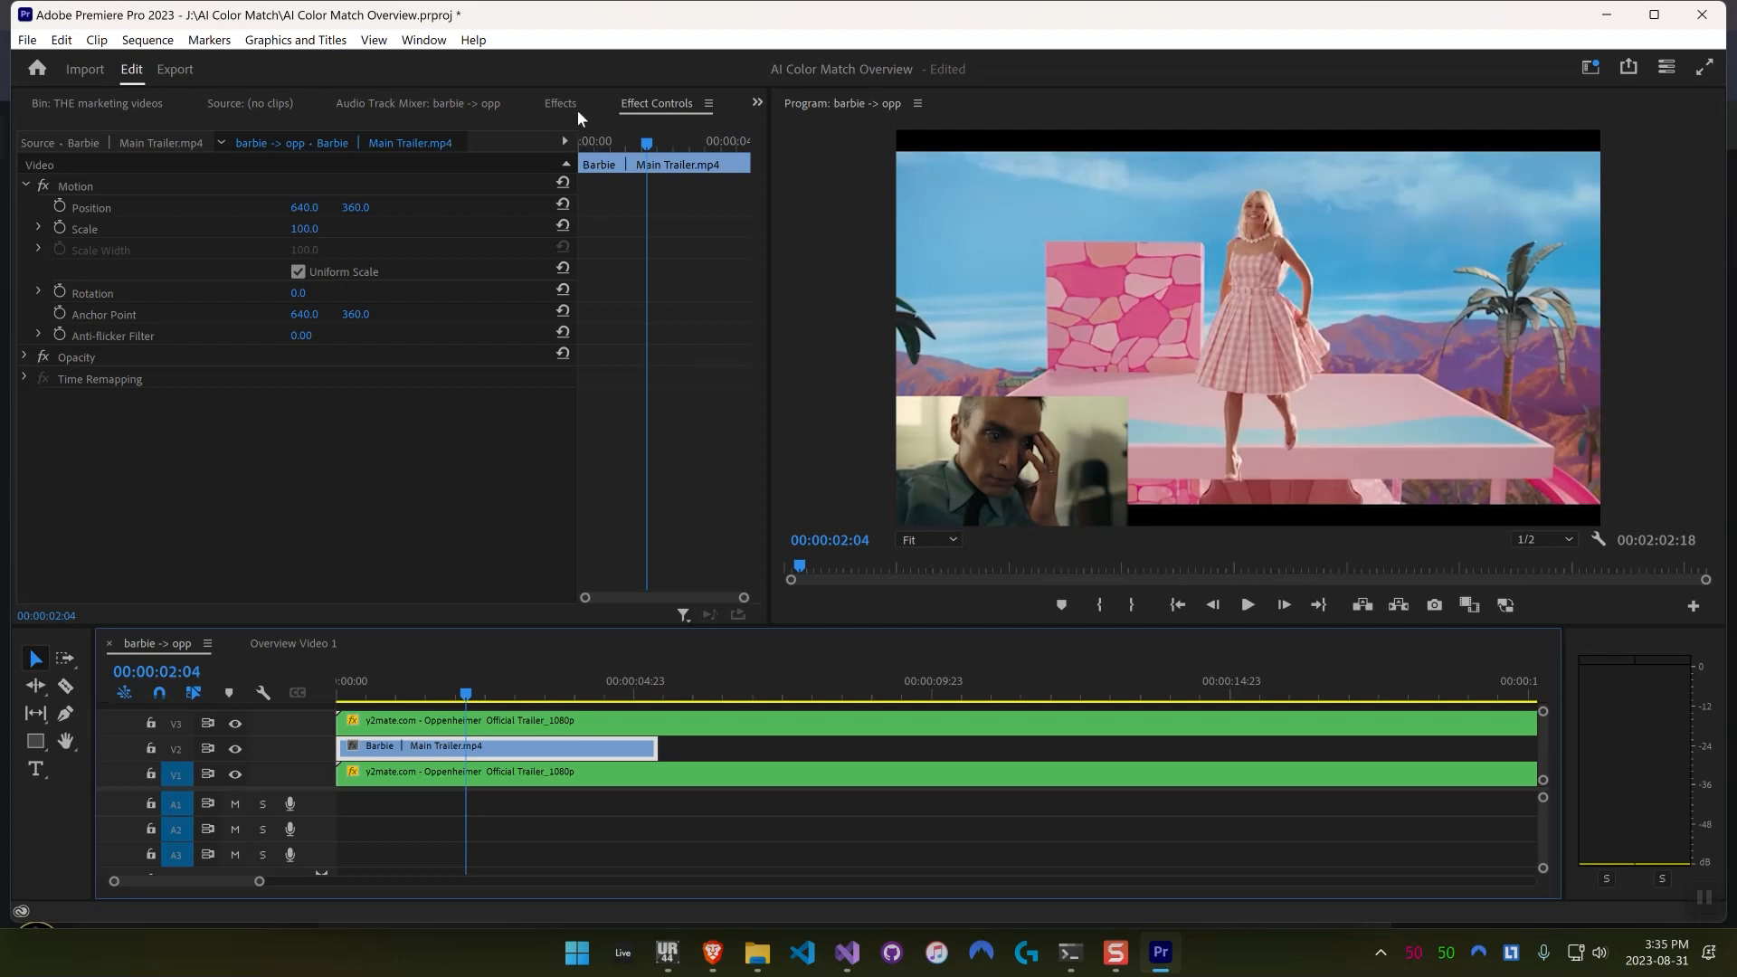
Step: Apply AI Color Match to the Barbie clip with Video 1 as reference, and preview the regrade
click(560, 103)
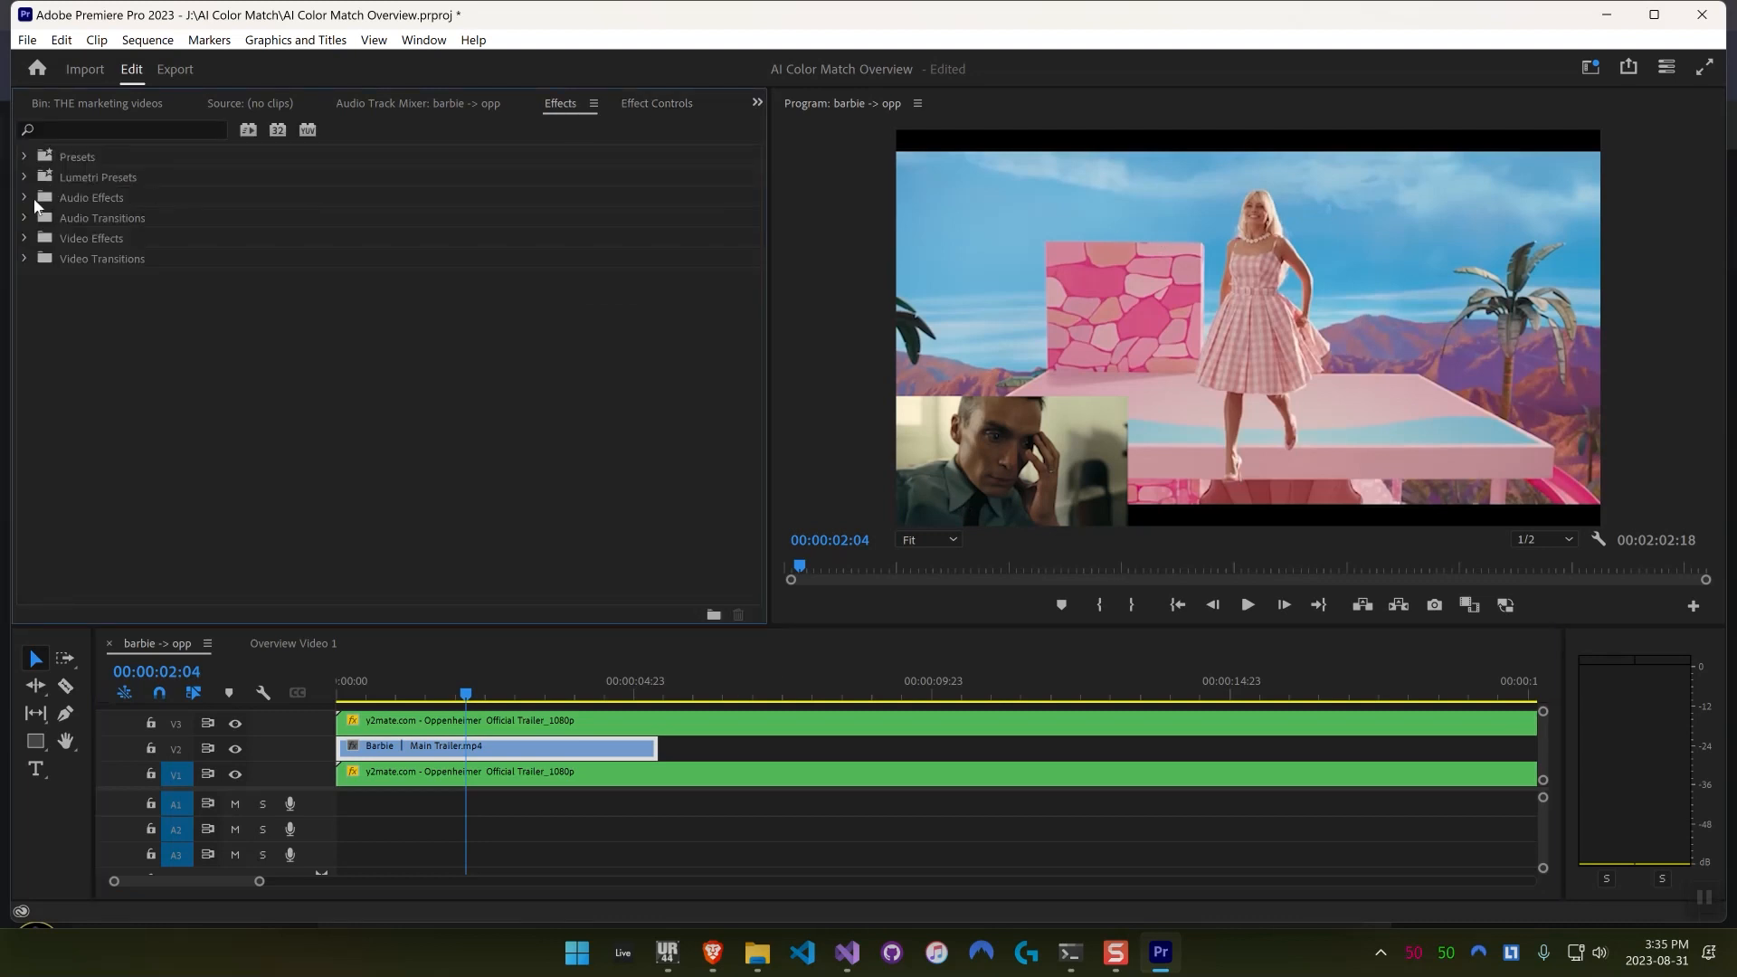
click(24, 238)
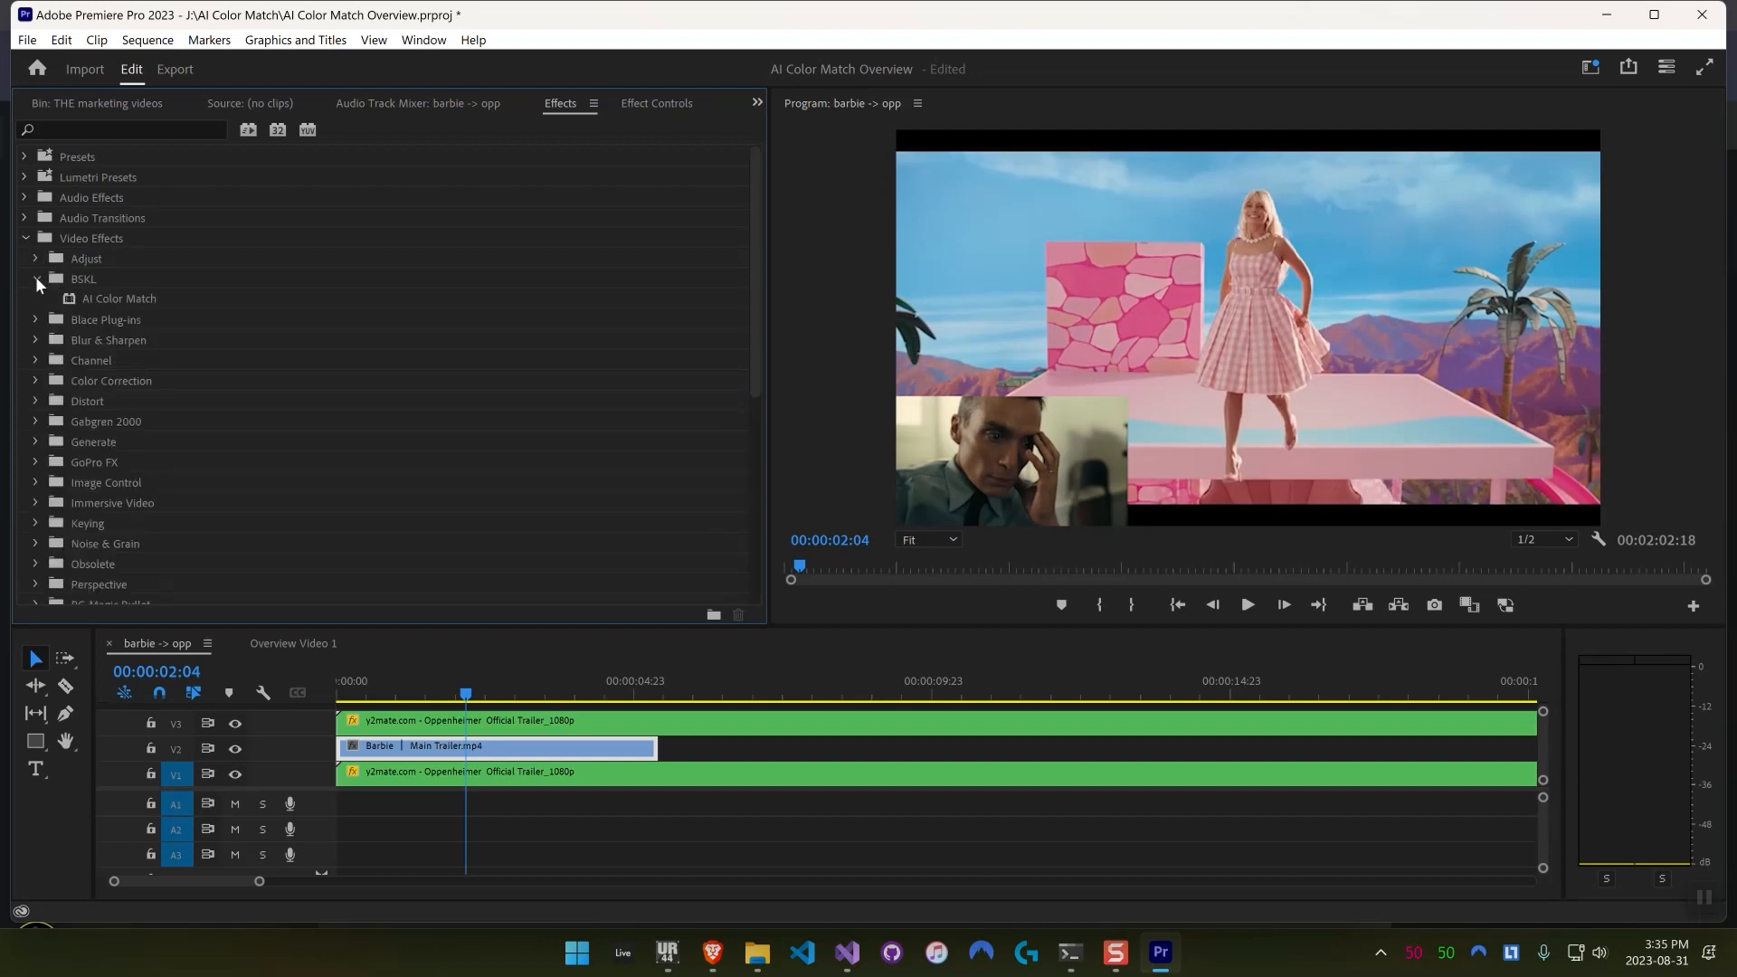
click(119, 299)
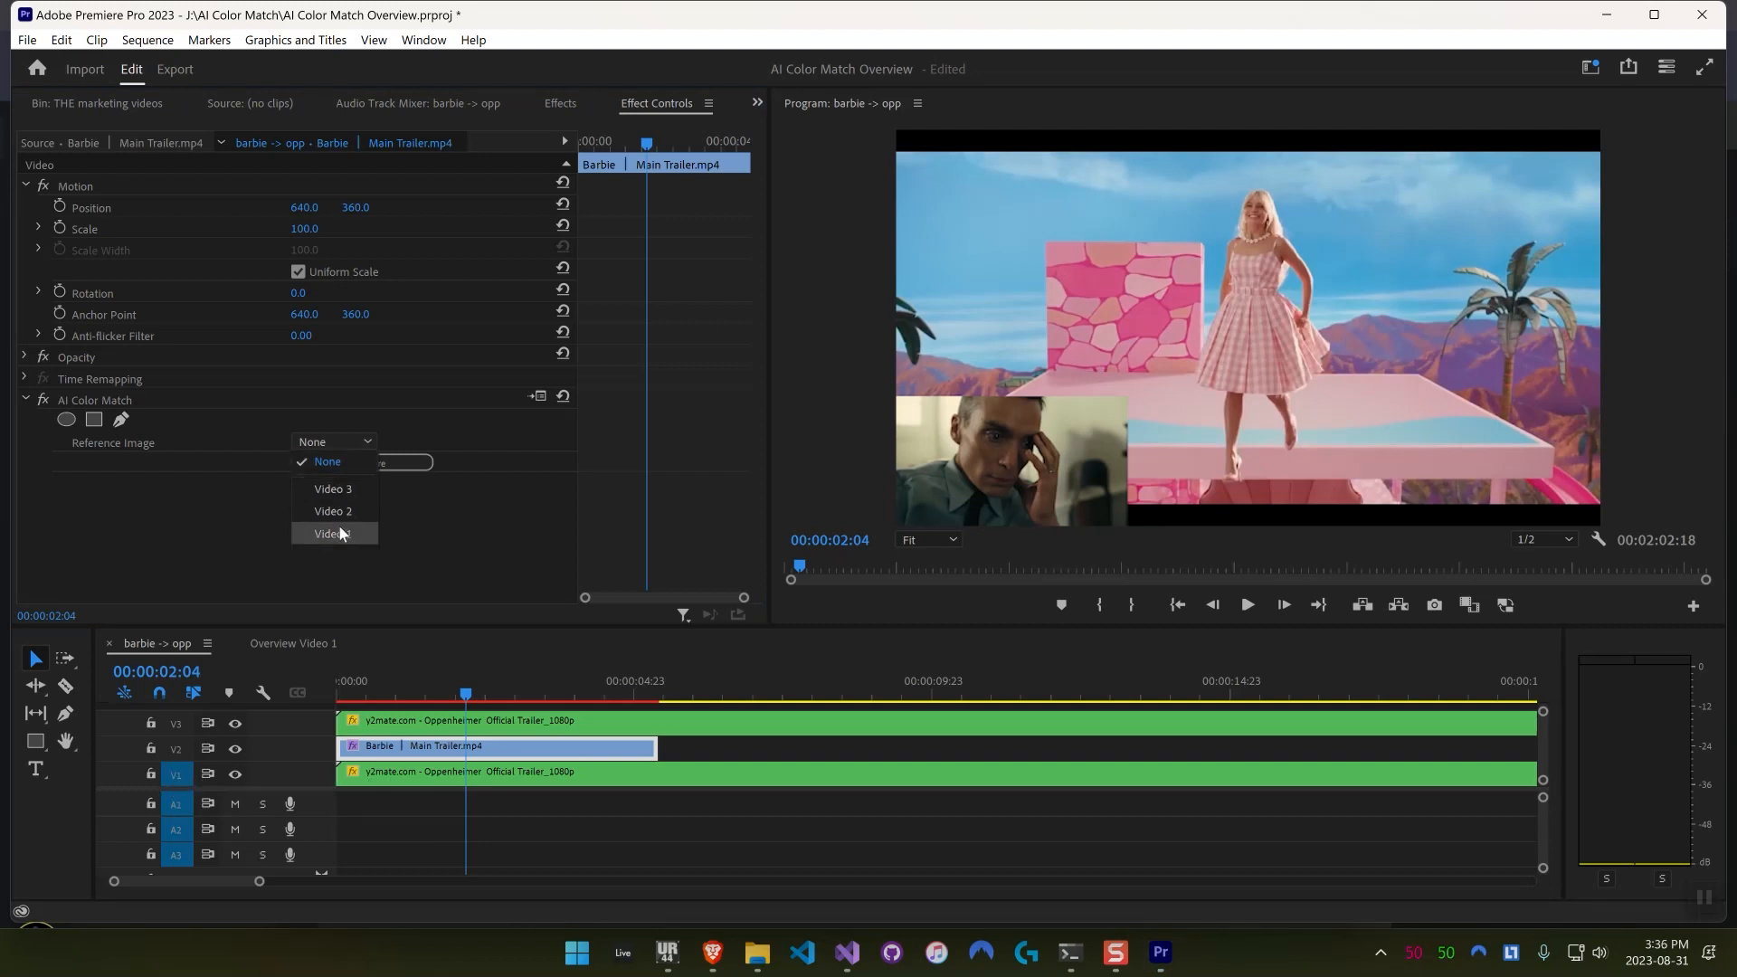
click(333, 533)
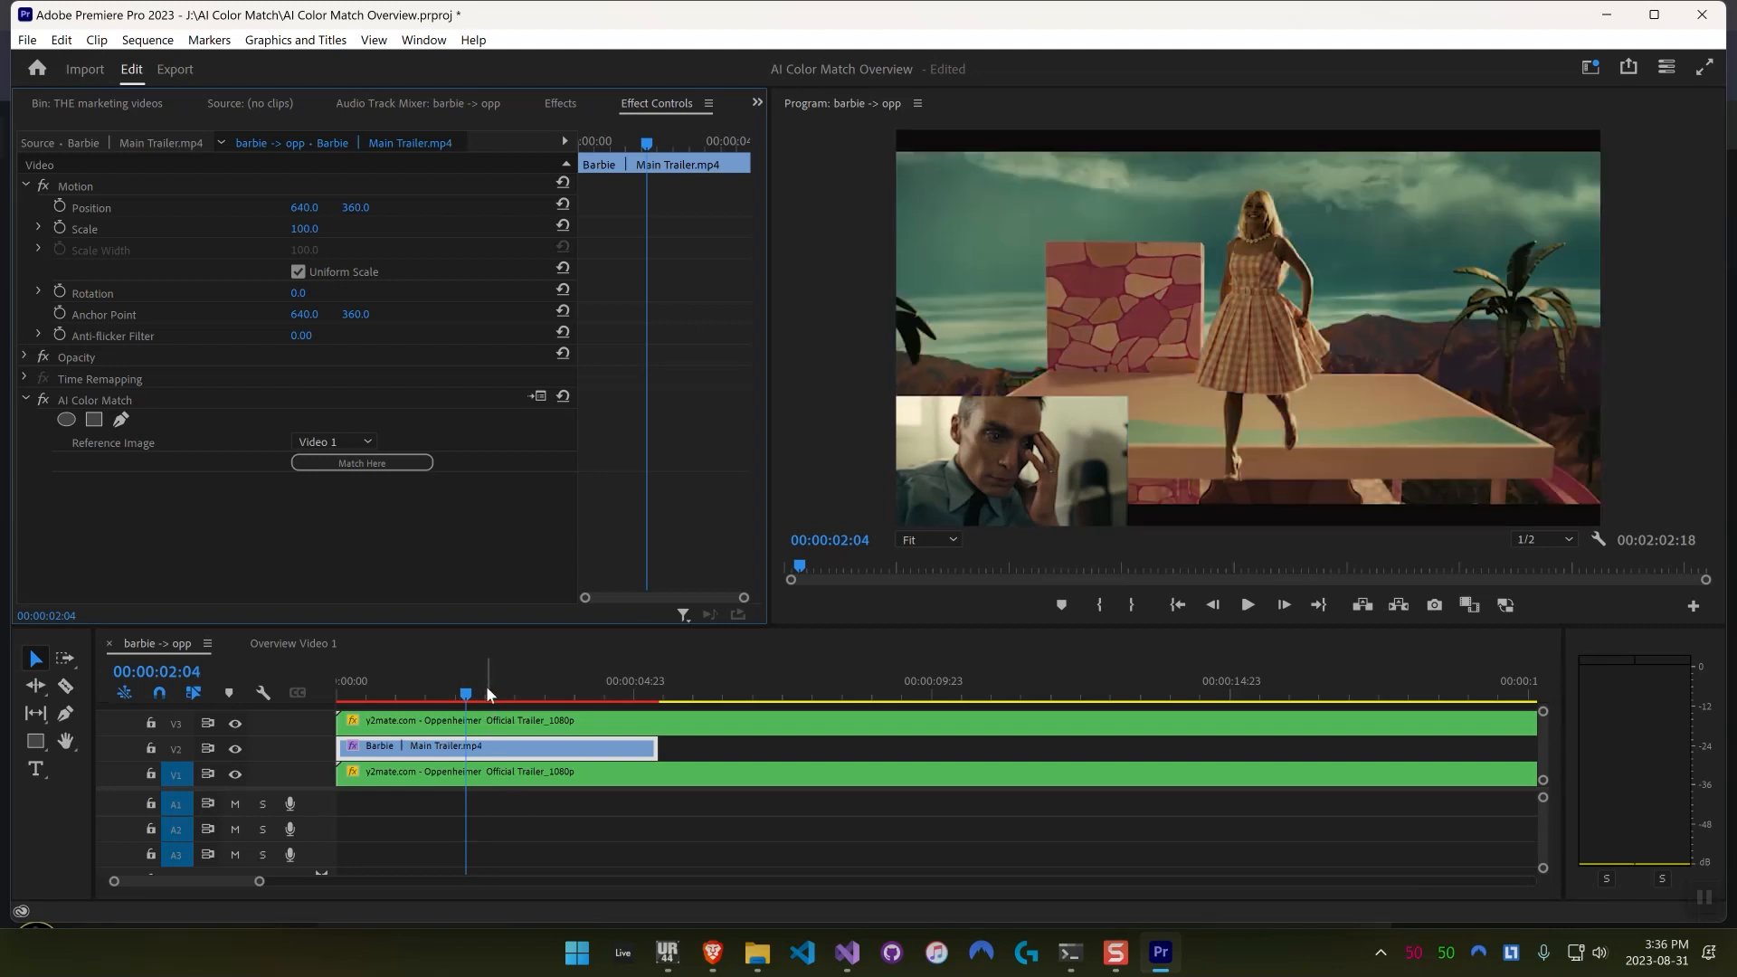
click(601, 687)
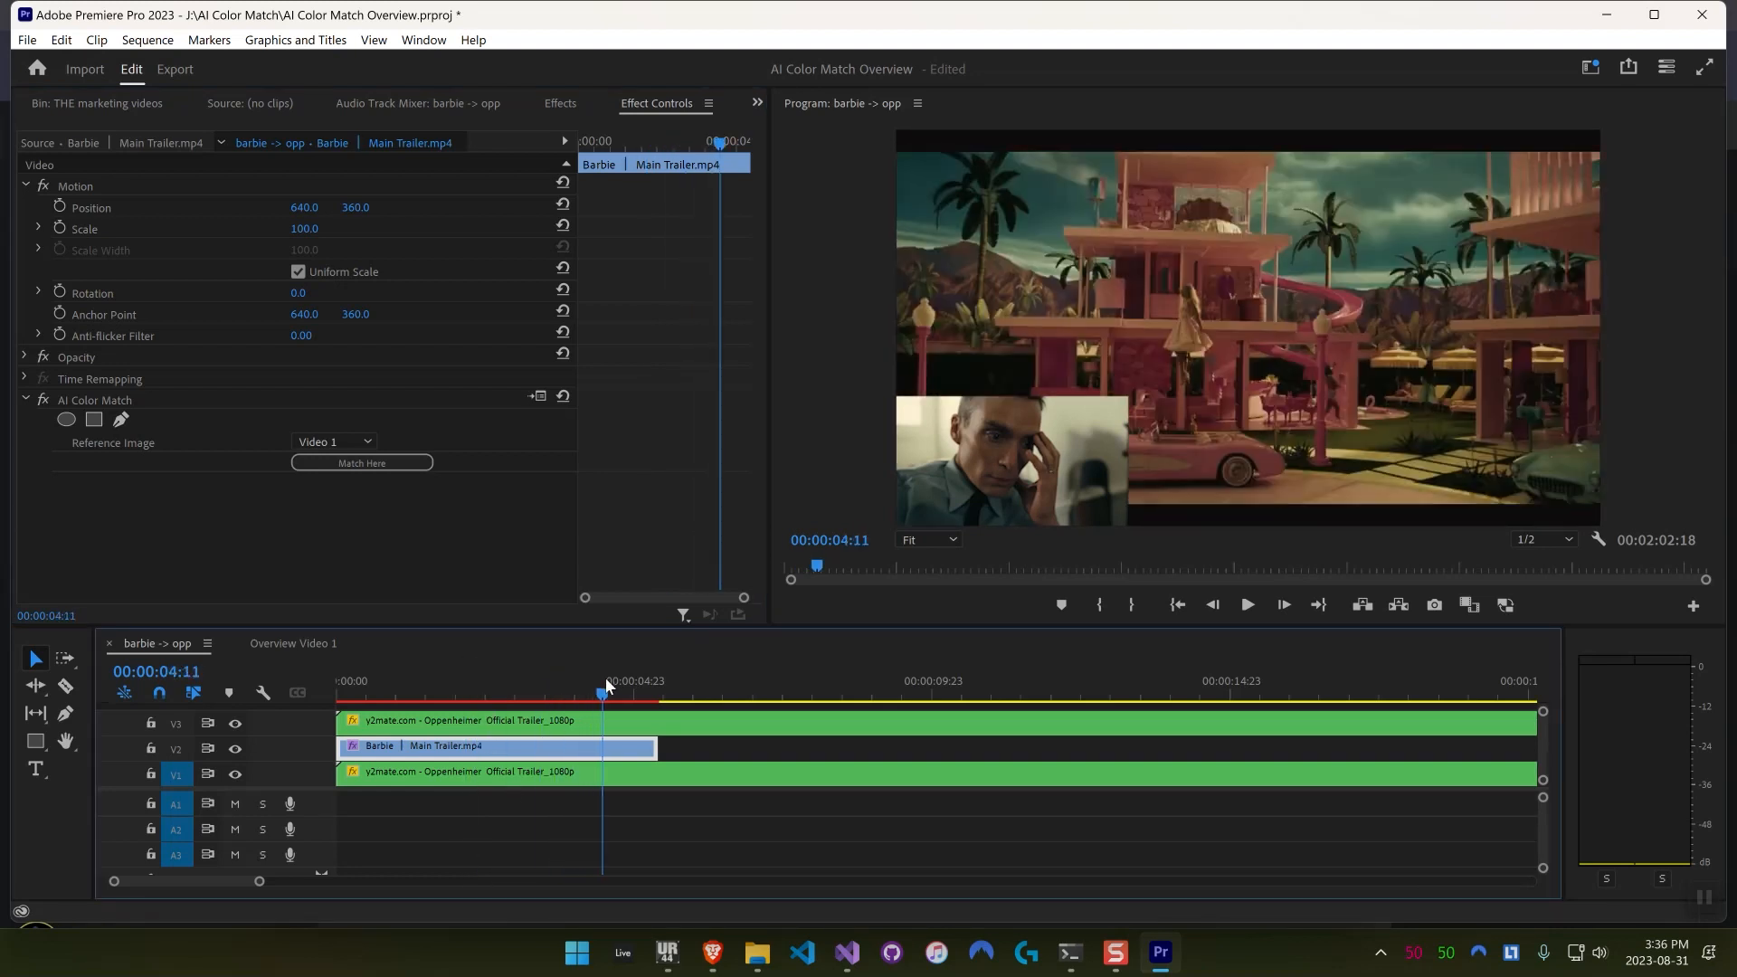
click(398, 693)
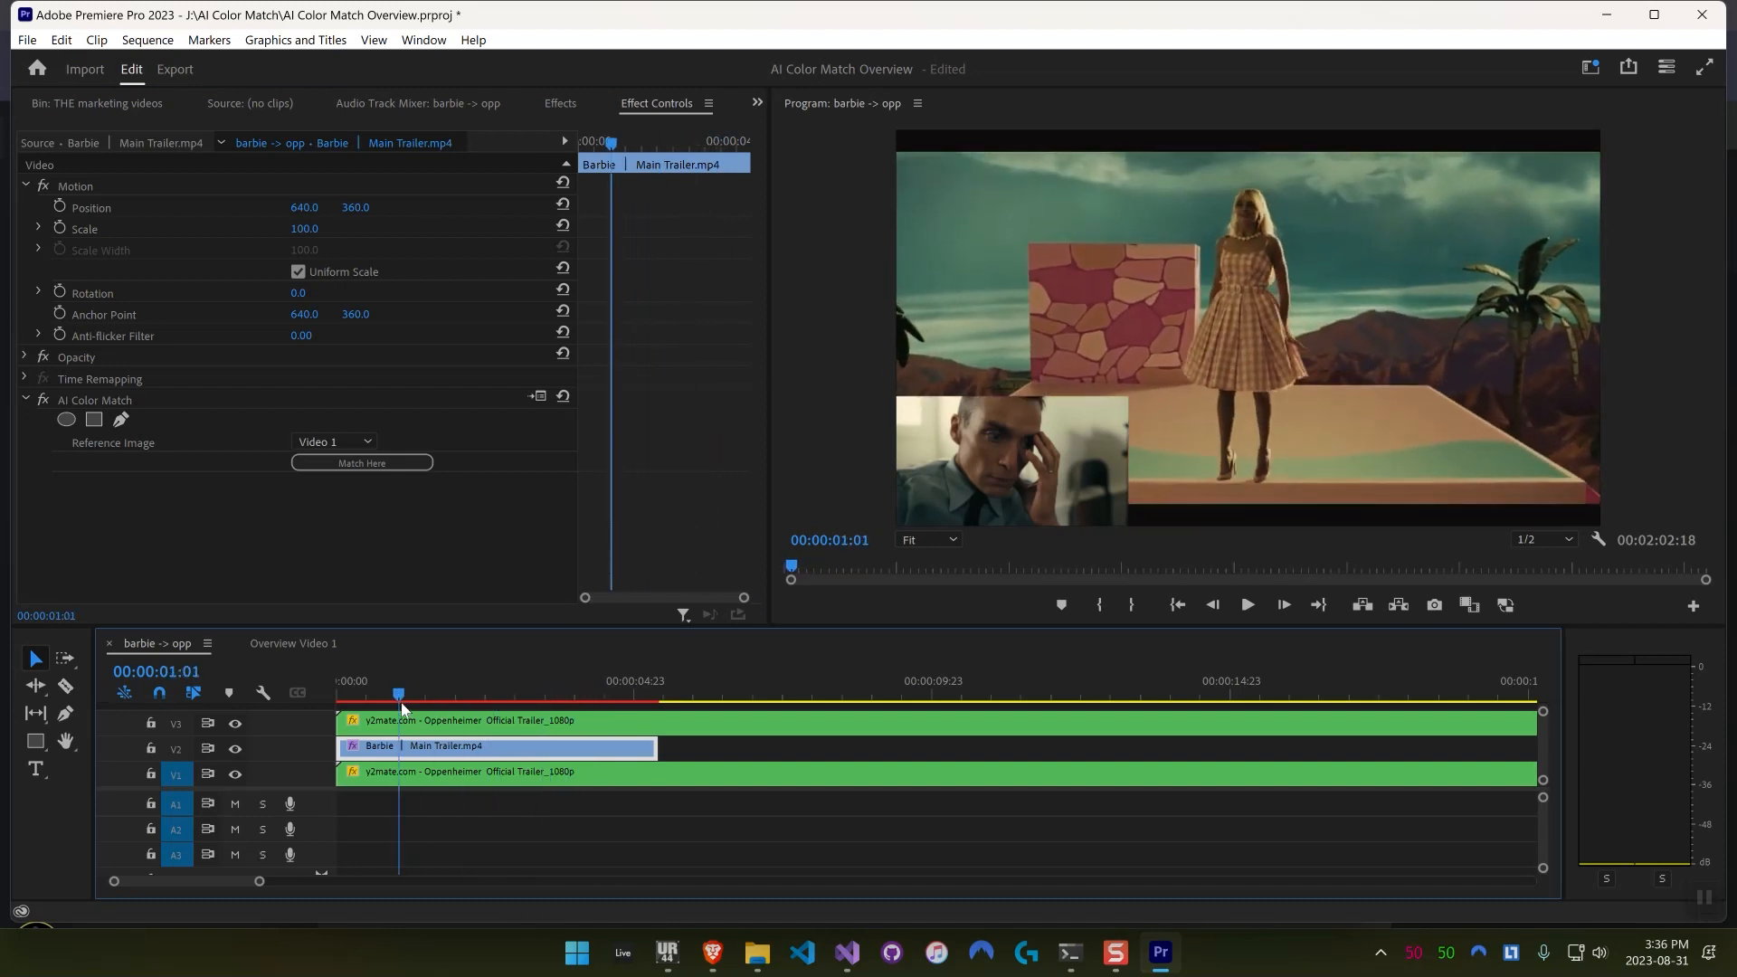